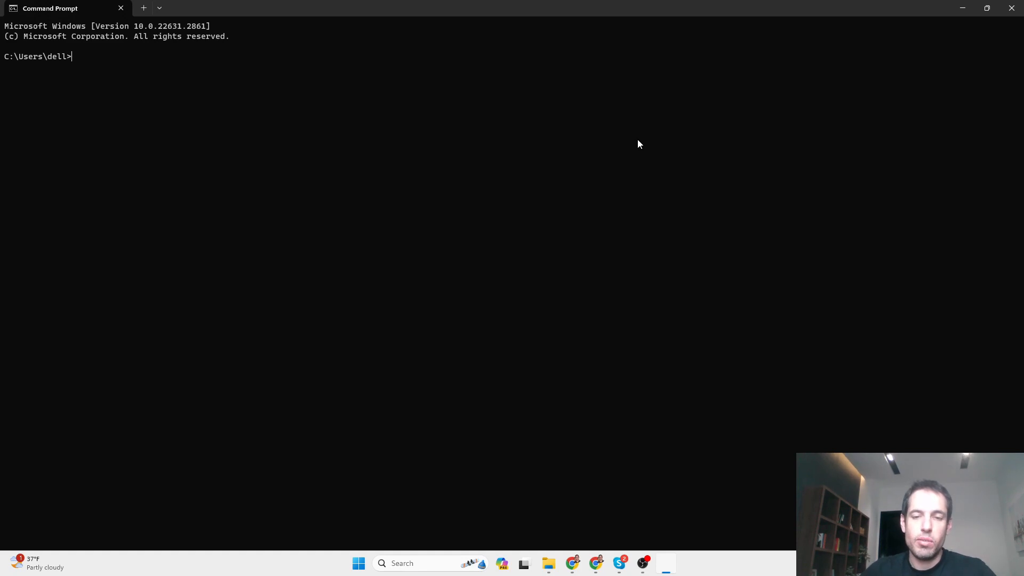
- In File Explorer, view the properties of one folder in Documents, then close them
click(547, 563)
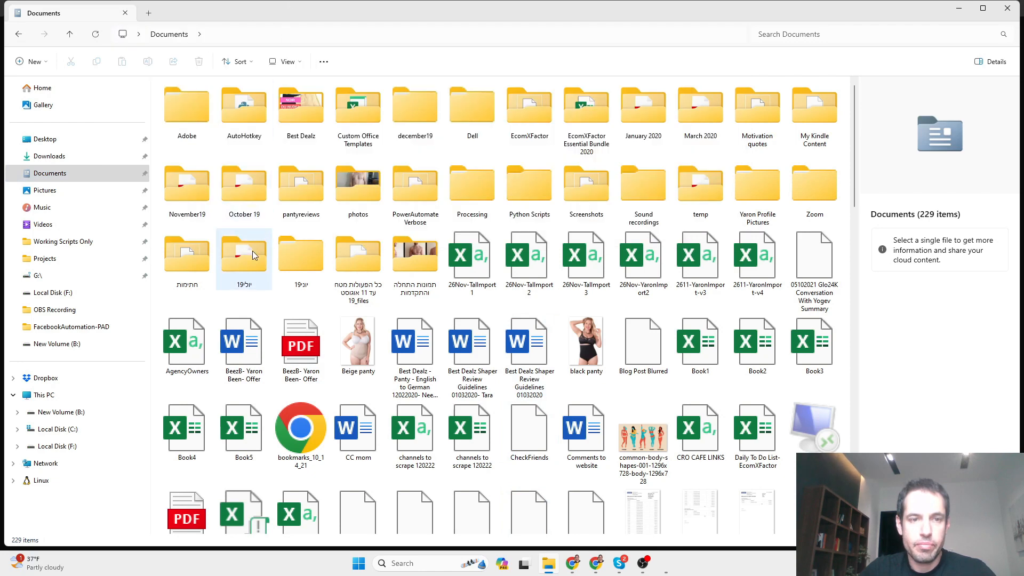
click(301, 255)
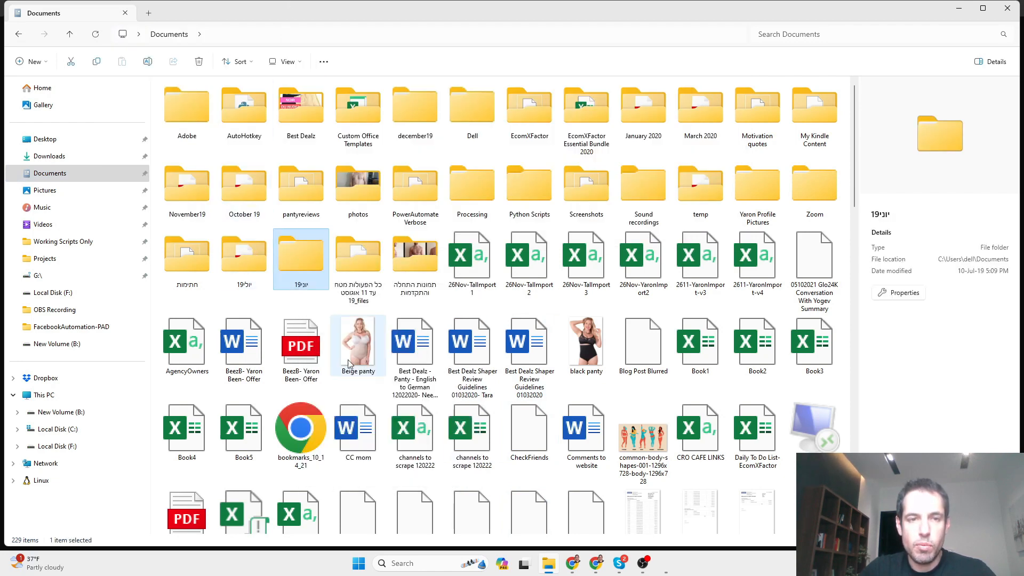
right_click(300, 254)
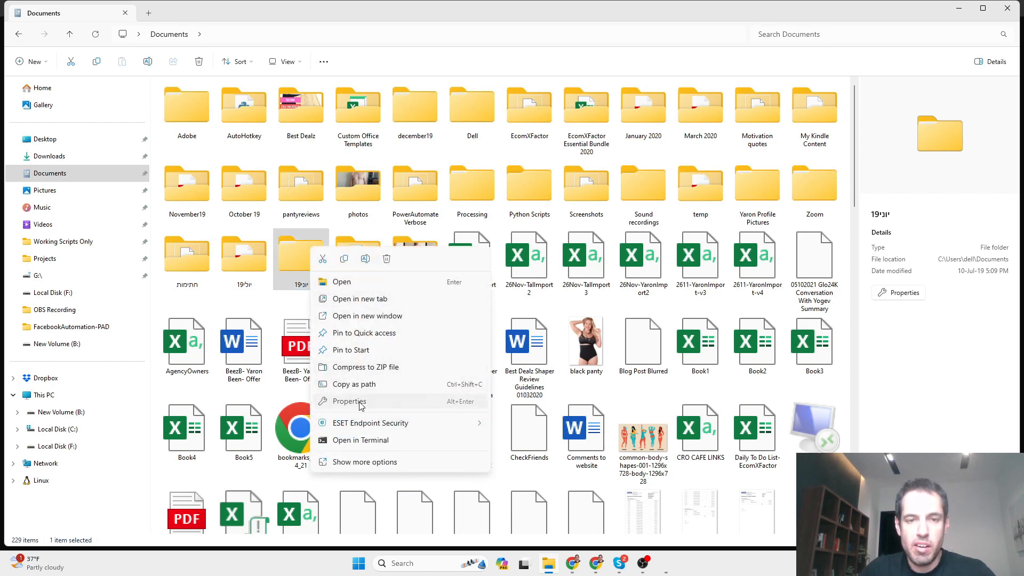
click(348, 401)
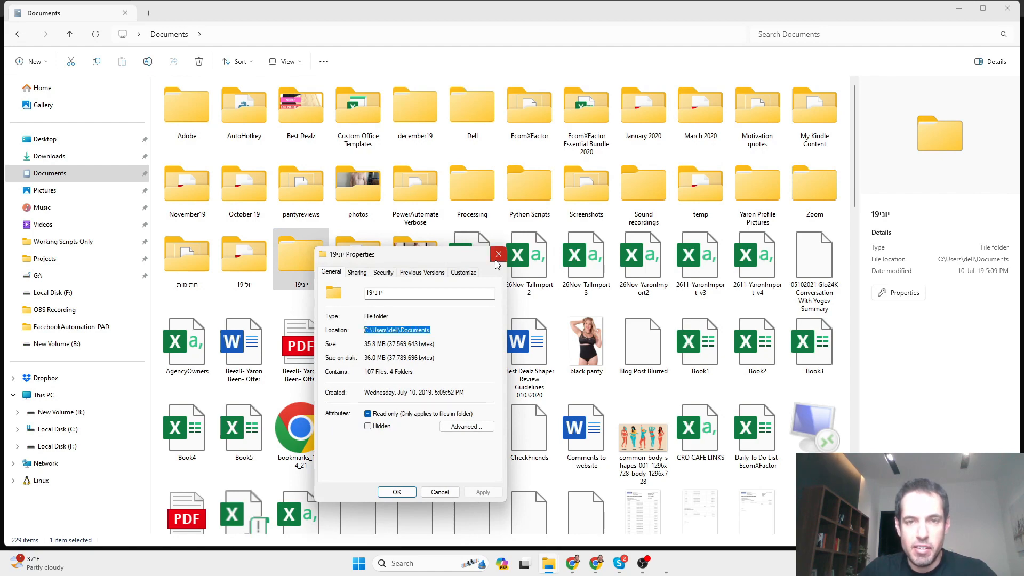
click(498, 254)
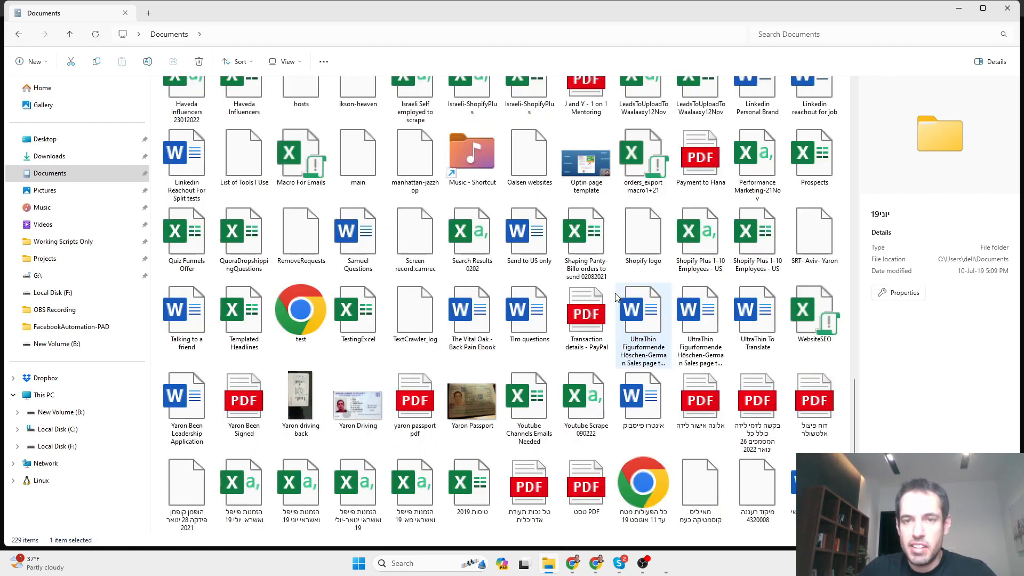
scroll(down, 3)
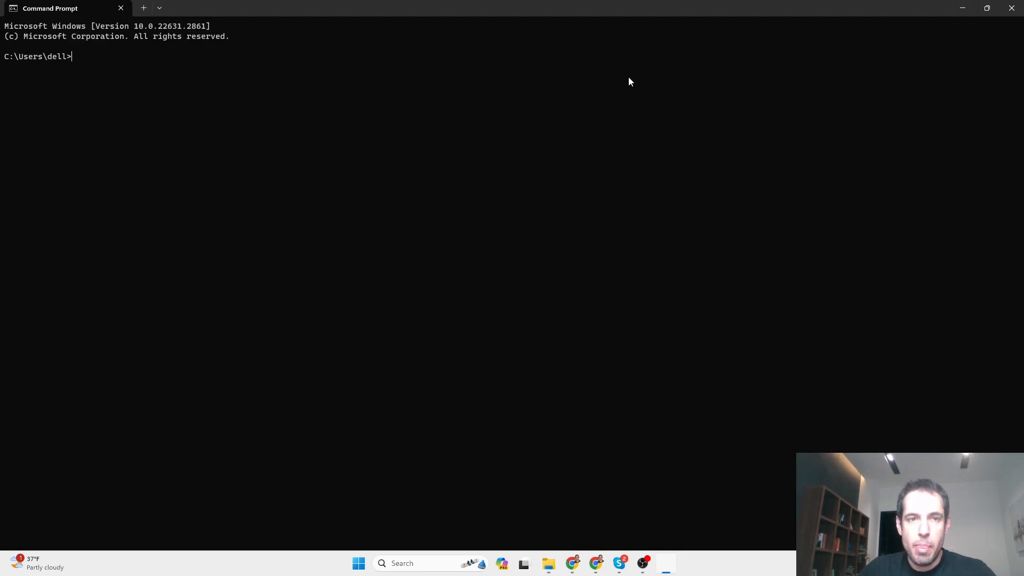
- Launch Open Interpreter from Command Prompt until it asks for an API key, then switch to the browser
text(INTERPRETER)
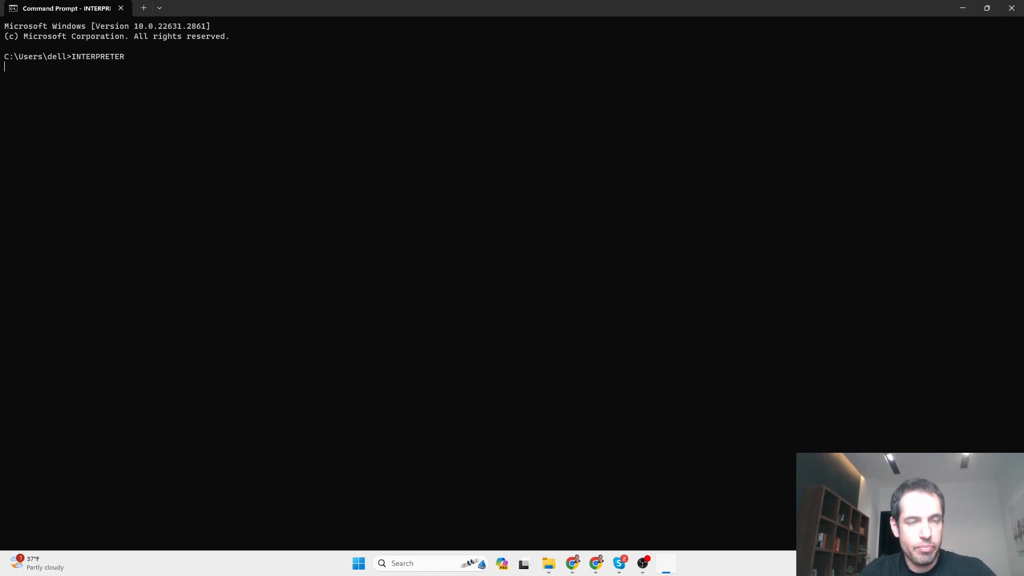
key(Return)
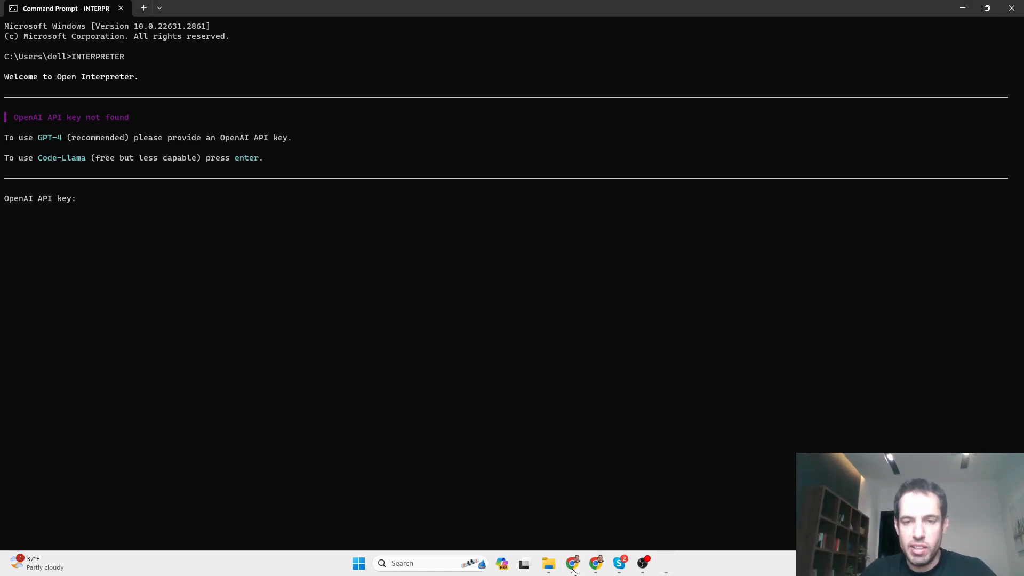
click(572, 563)
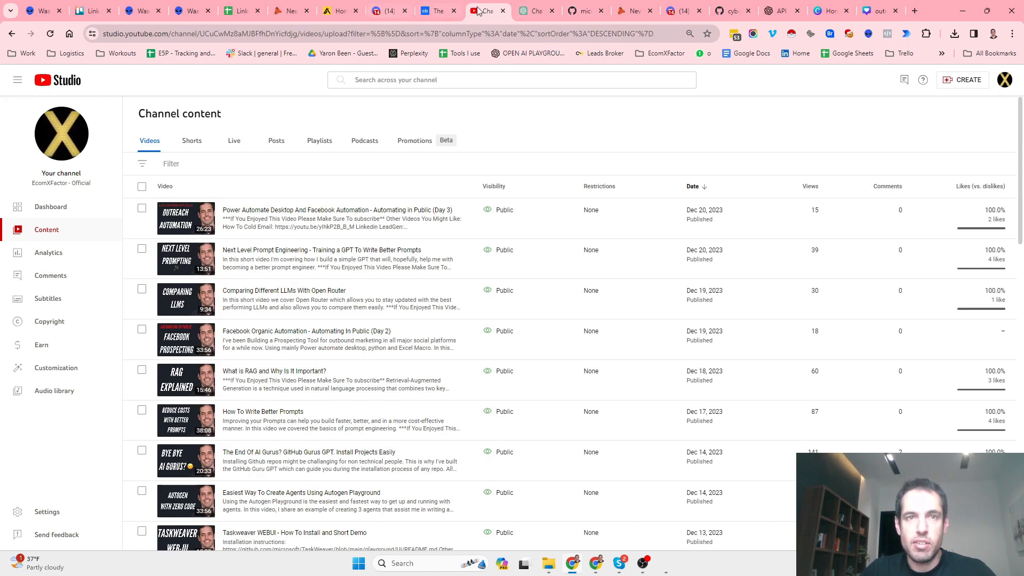
- On the OpenAI API keys page, generate secret key 20DEC-V2, copy it, and return to Command Prompt
click(535, 10)
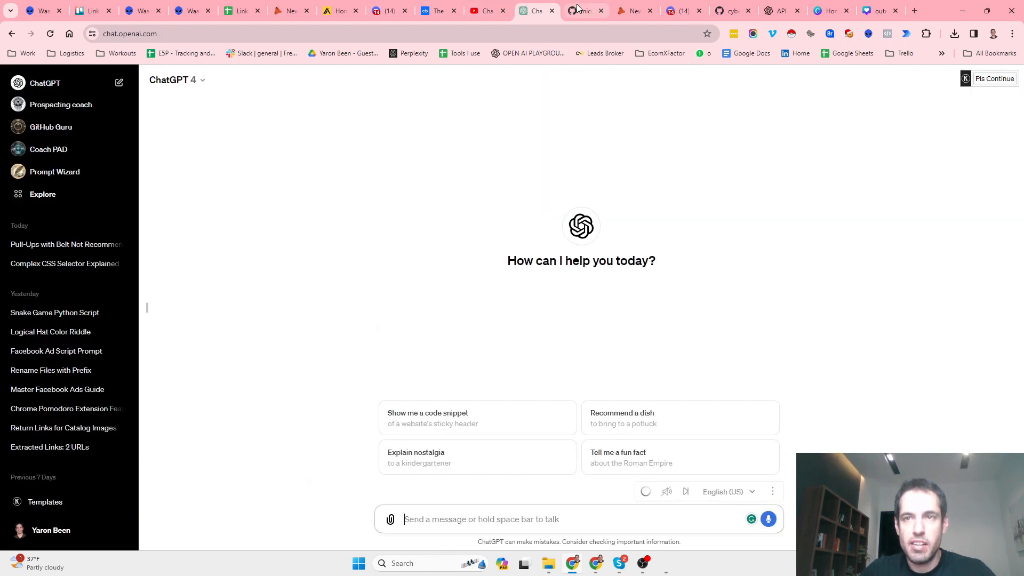
click(779, 11)
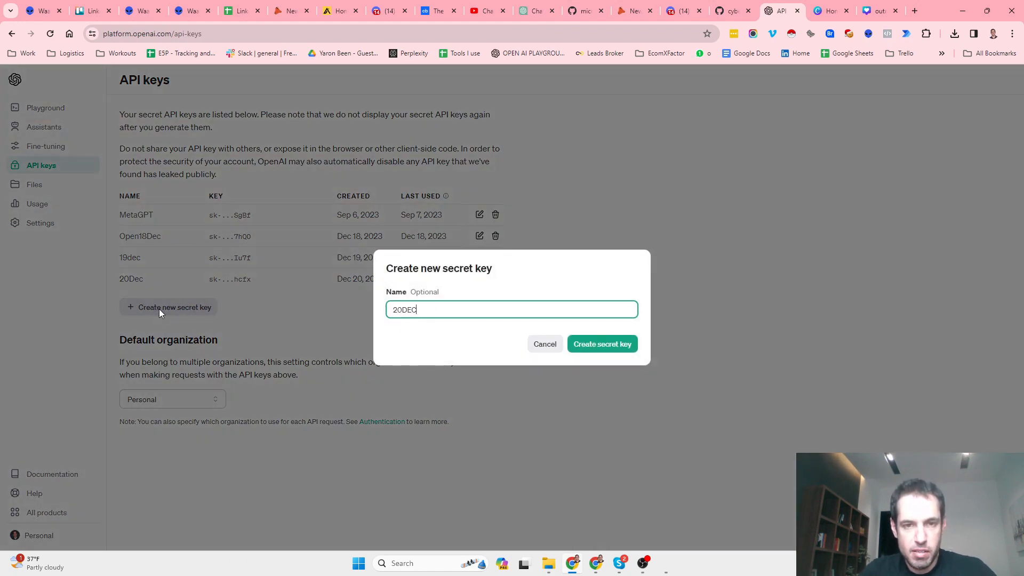
click(601, 343)
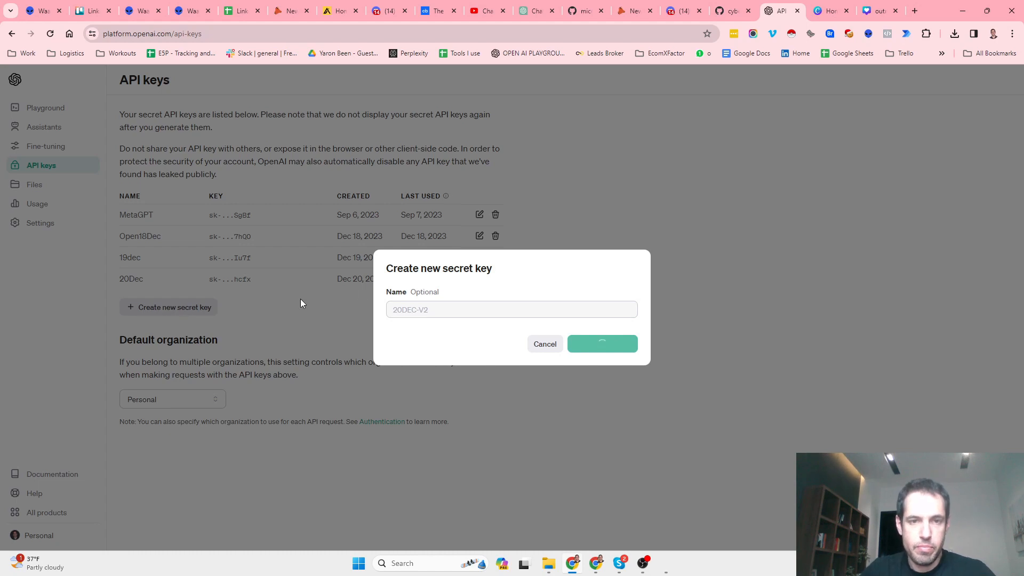
click(601, 343)
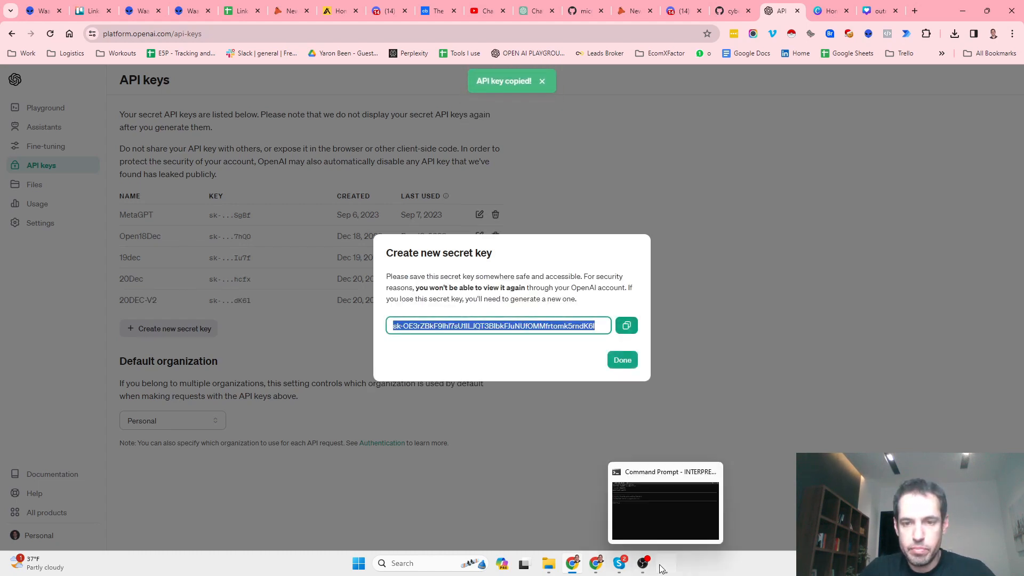
click(665, 503)
text(INTE)
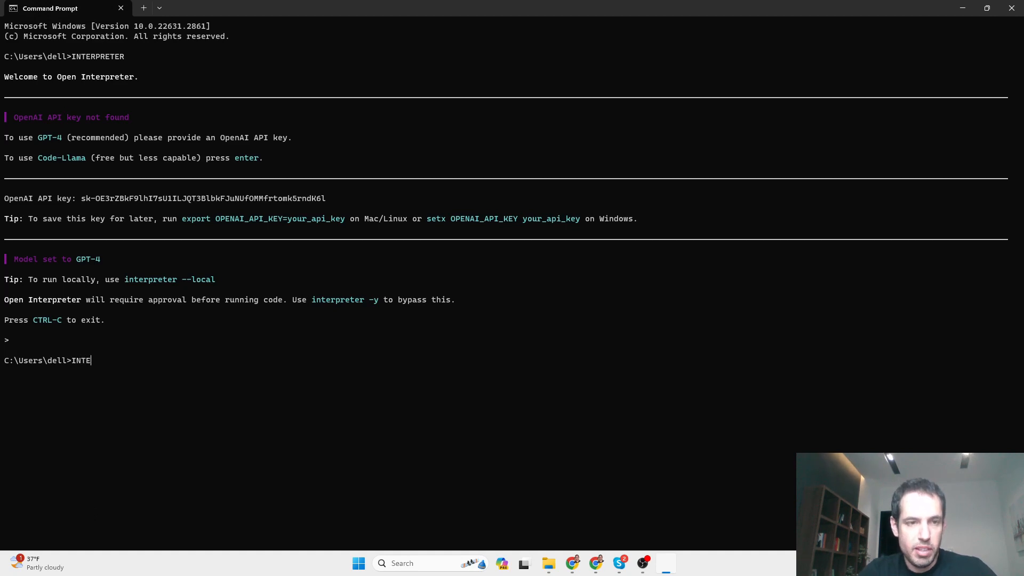
- Relaunch Open Interpreter as 'interpreter -y' for auto-approval and paste the API key again
text(RPRETER)
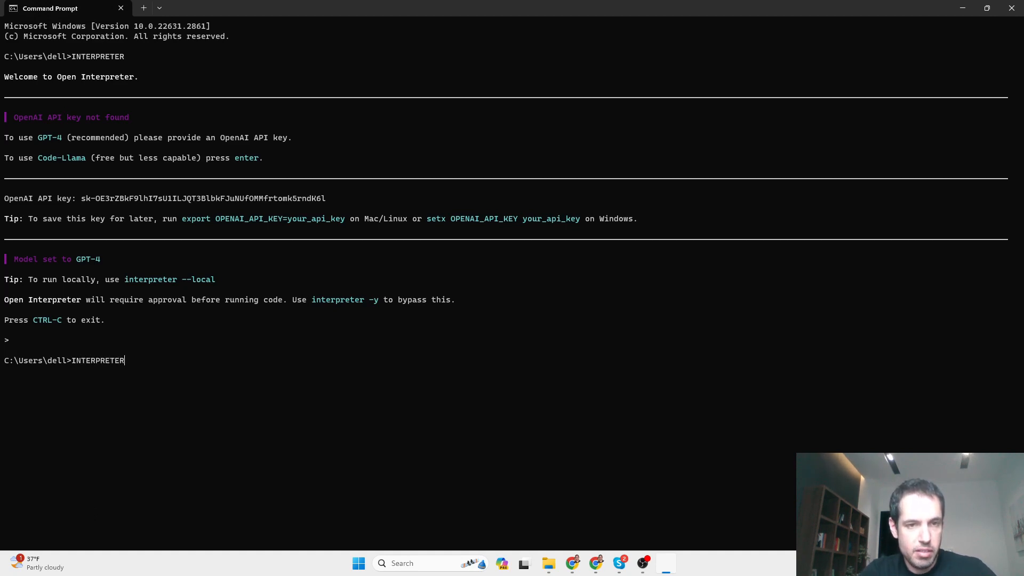
text(-Y)
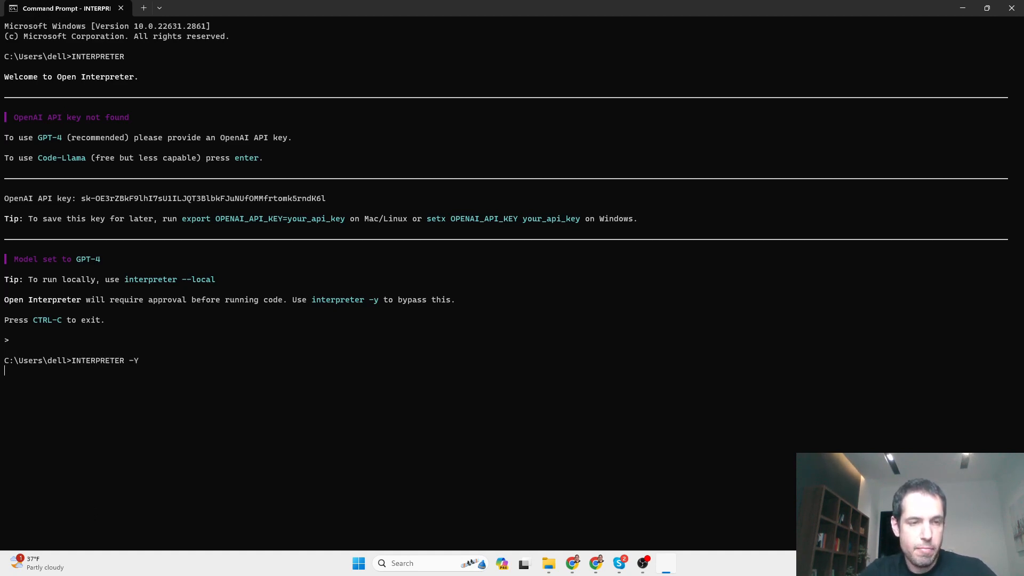
key(Return)
text(in)
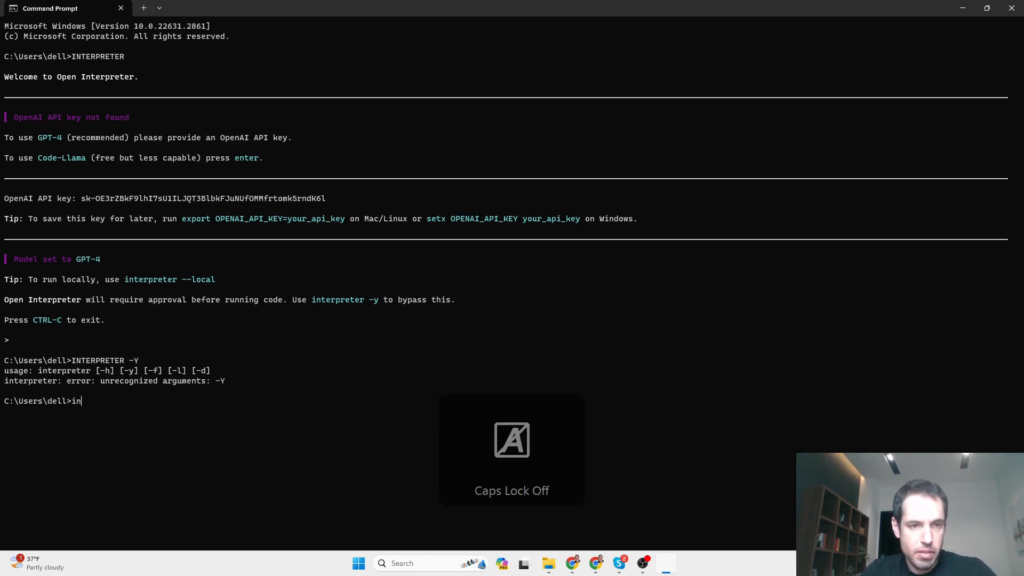
text(terpre)
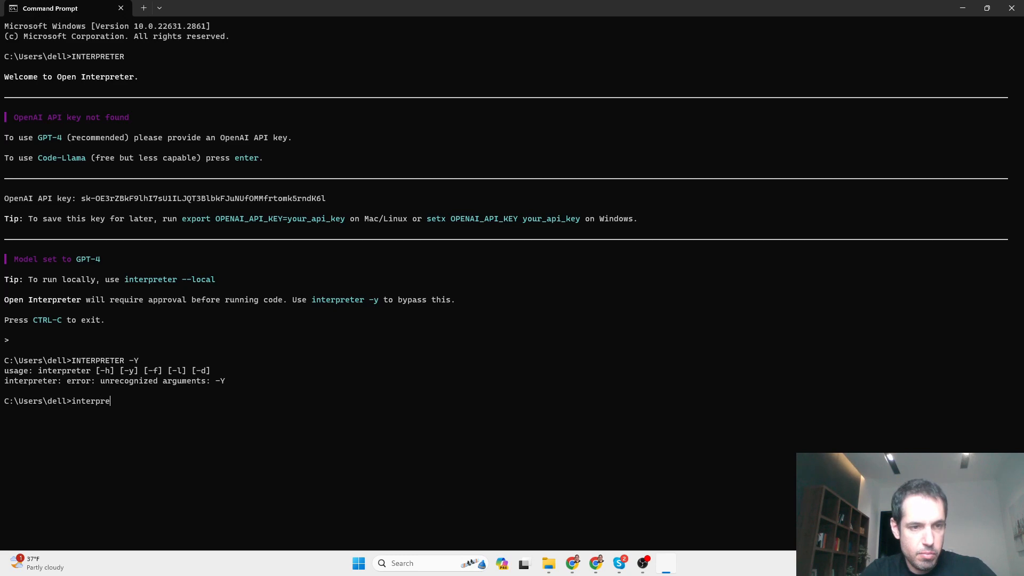
text(ter -y)
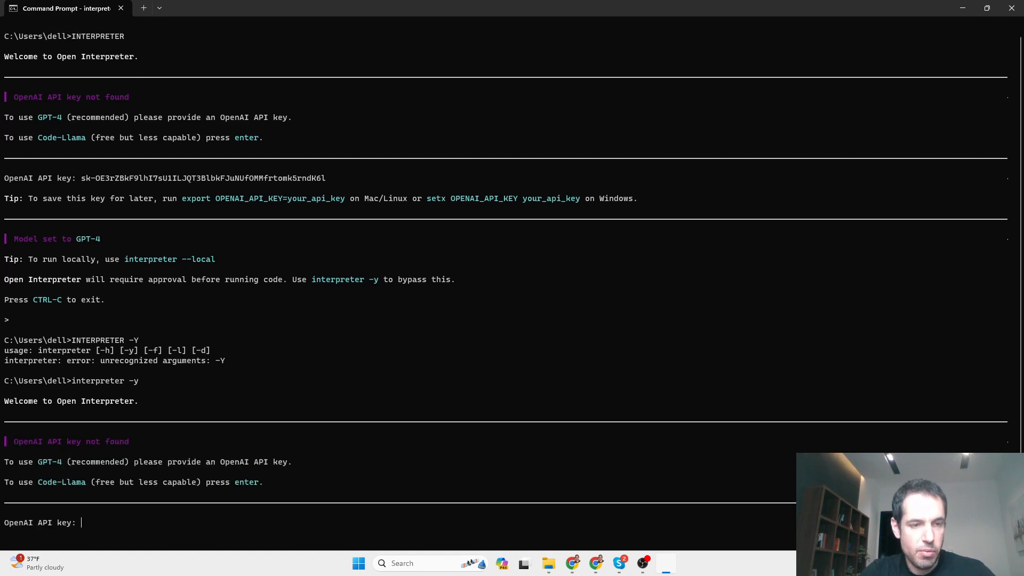
scroll(down, 3)
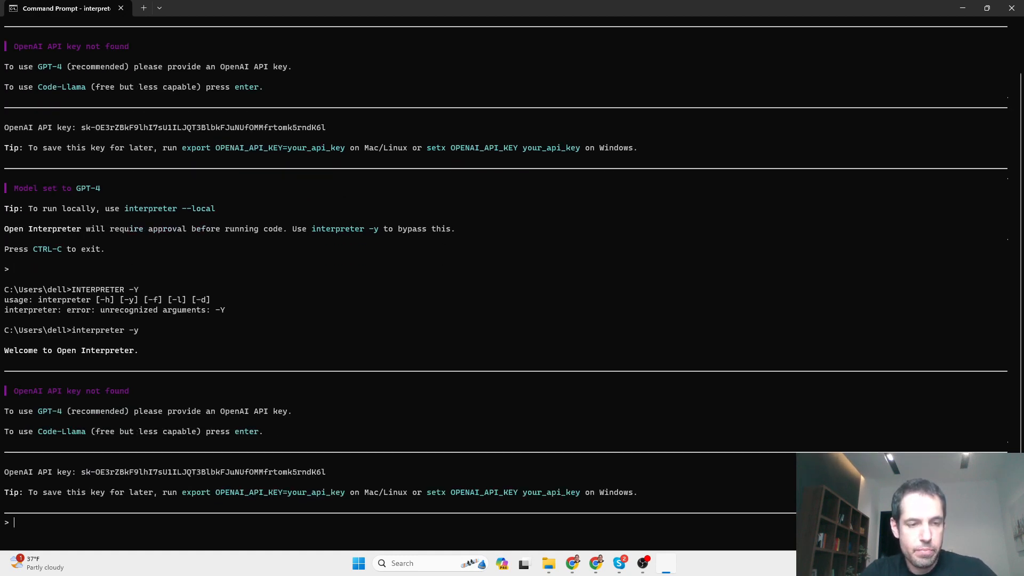
- Ask Open Interpreter to help reorganize the Documents folder at C:\Users\dell\Documents
text(can yhou)
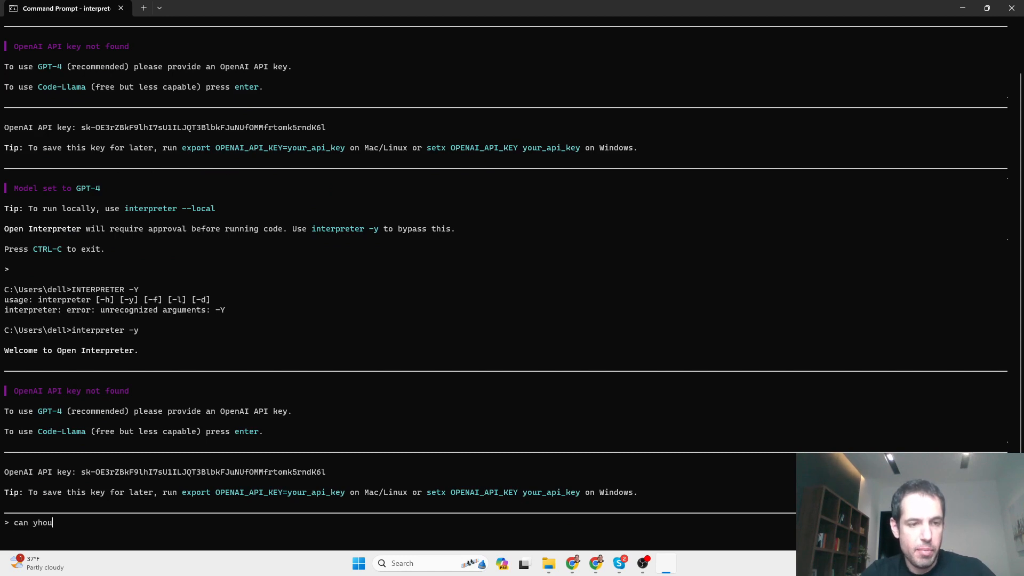
text(ou)
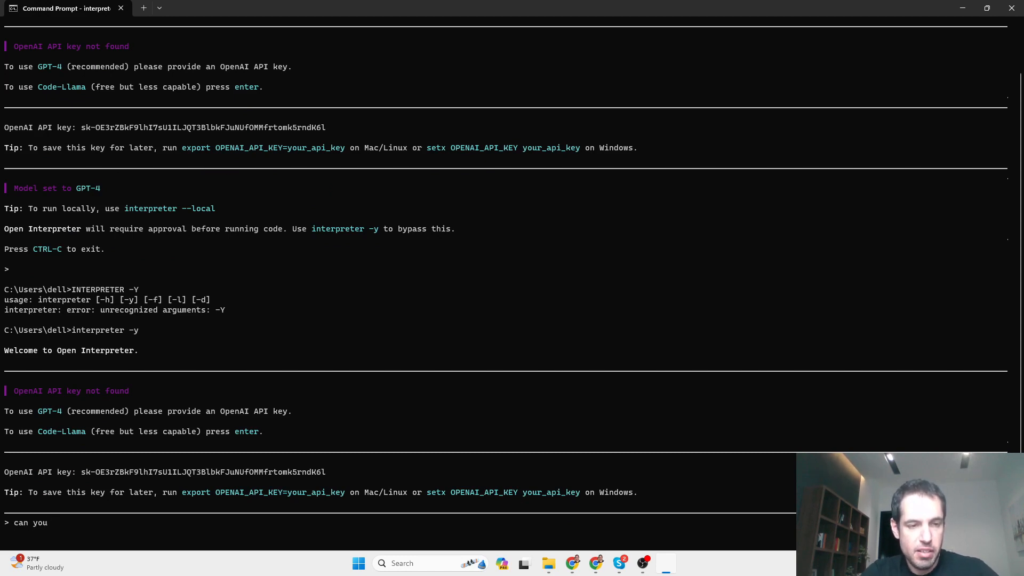
text(me with)
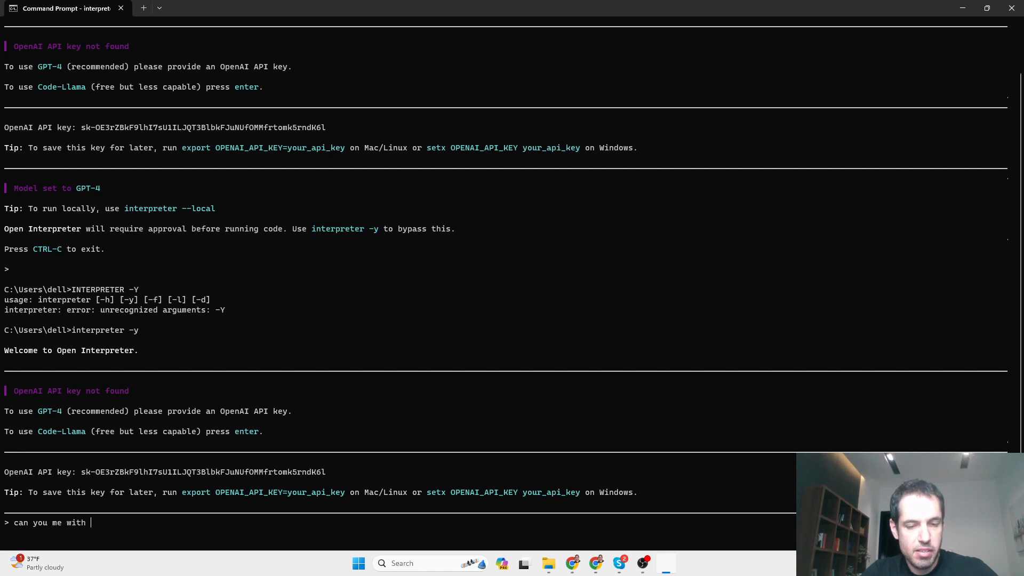
text(re-)
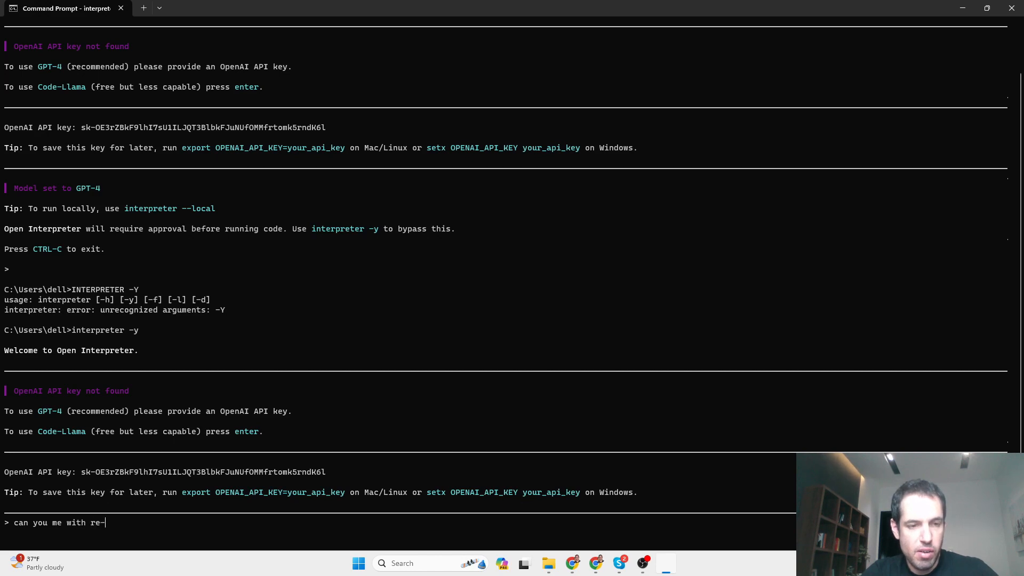
text(organizing)
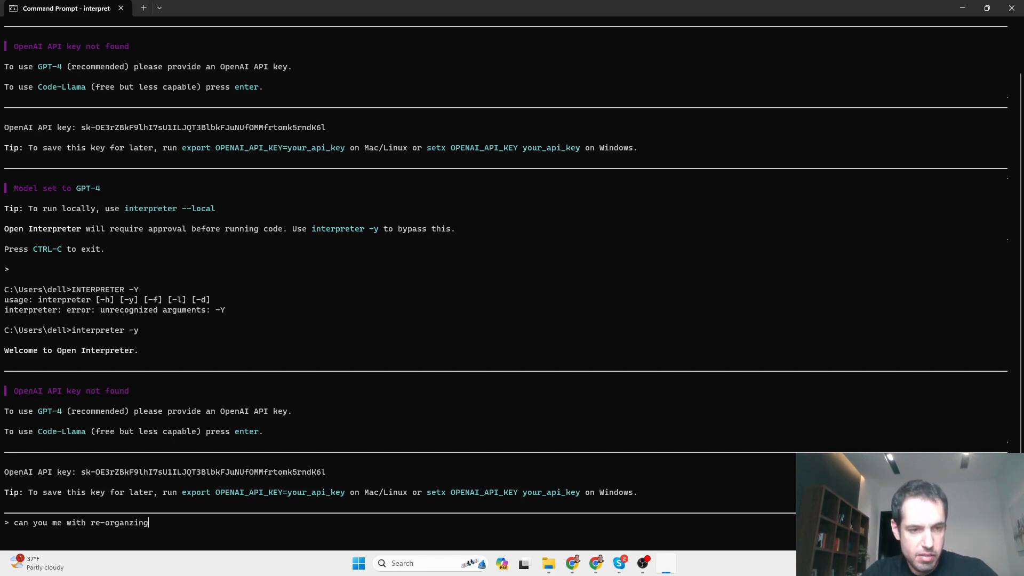
text(the c)
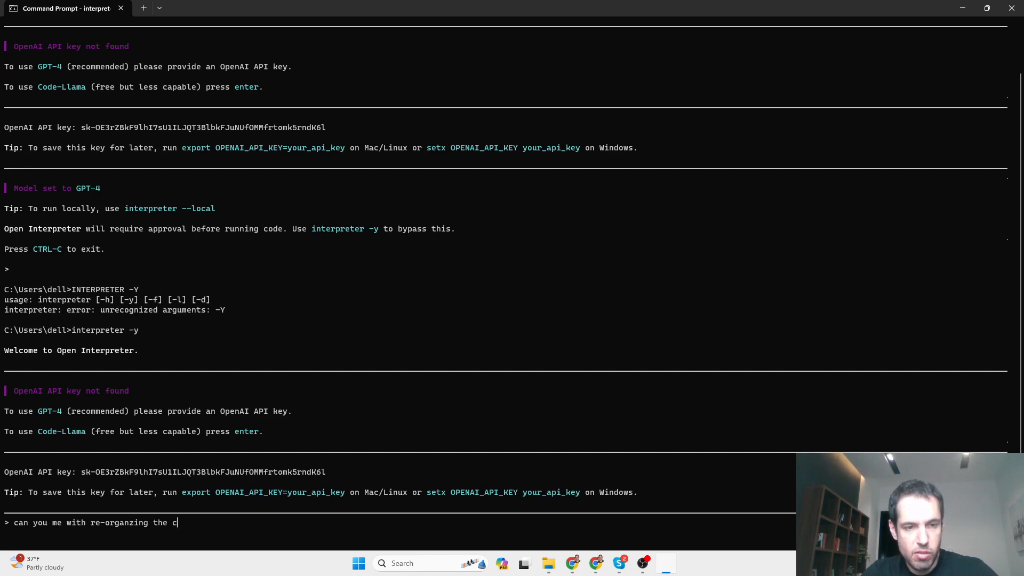
text(documetns)
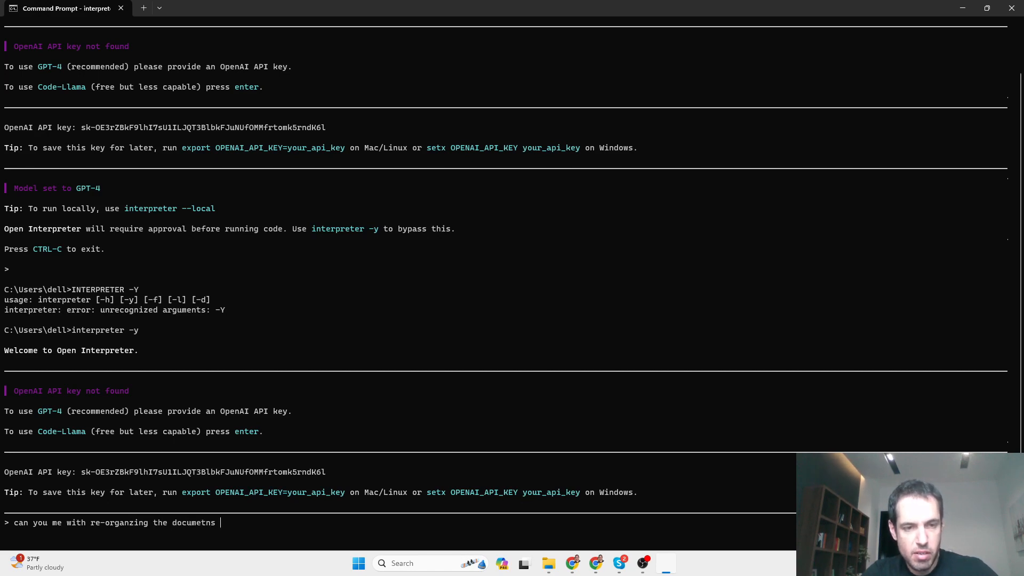
text(folder?)
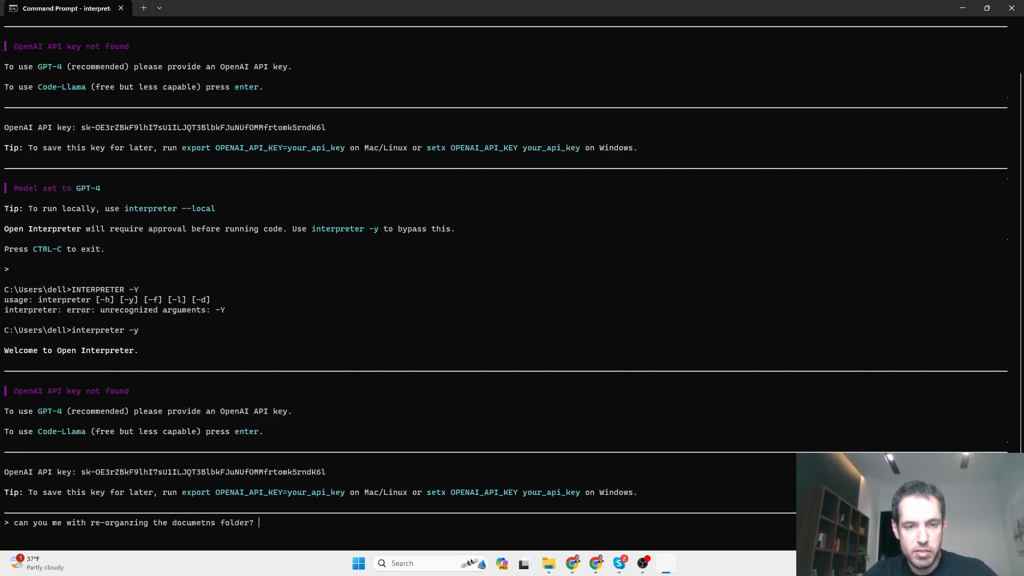
text(the path is:)
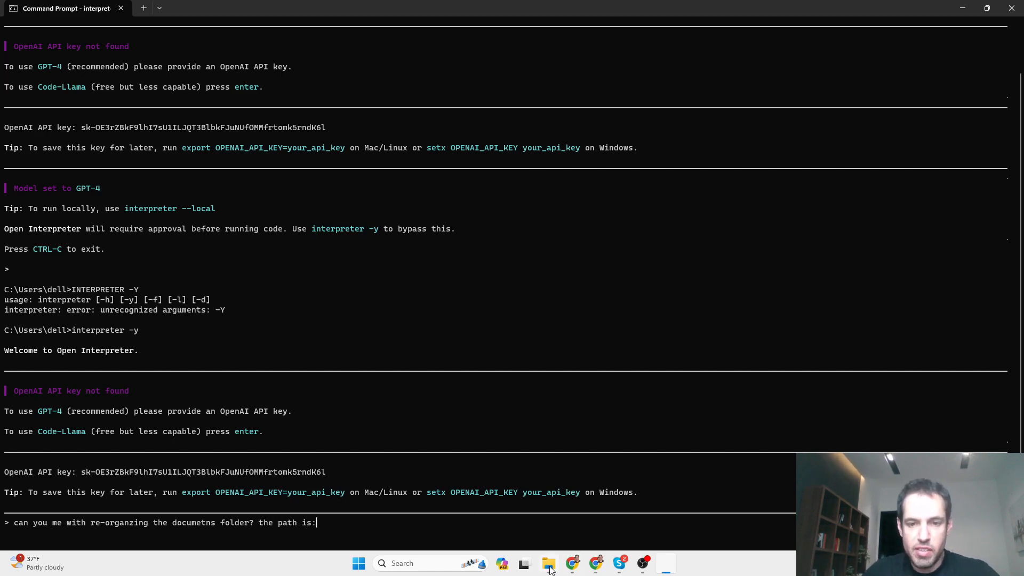
click(548, 563)
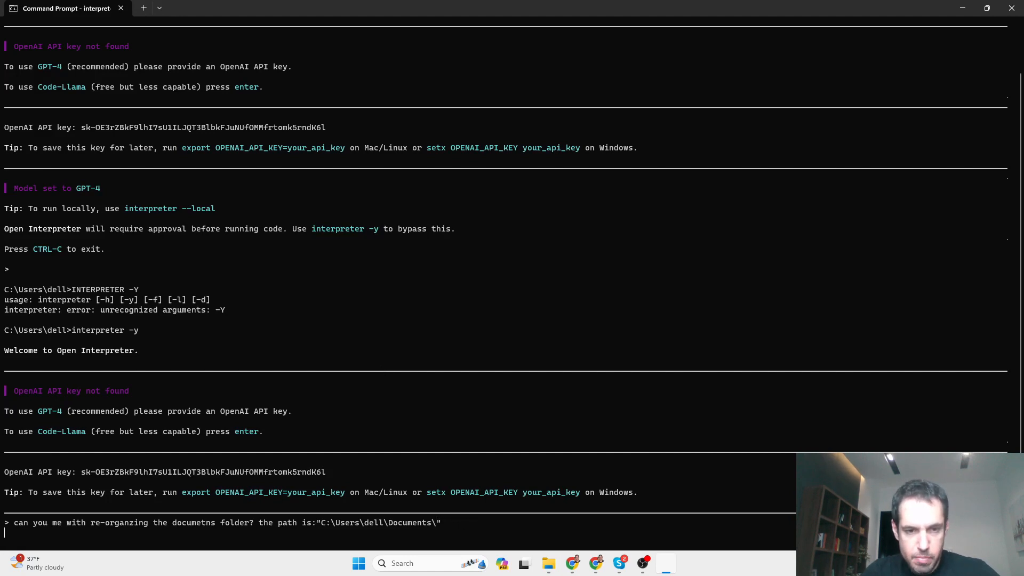
key(Return)
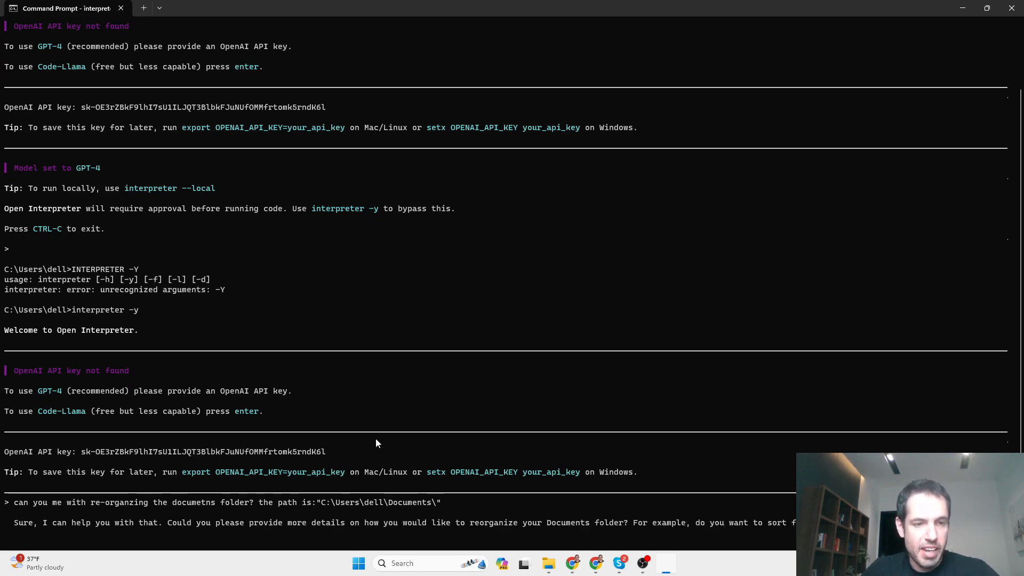
scroll(down, 3)
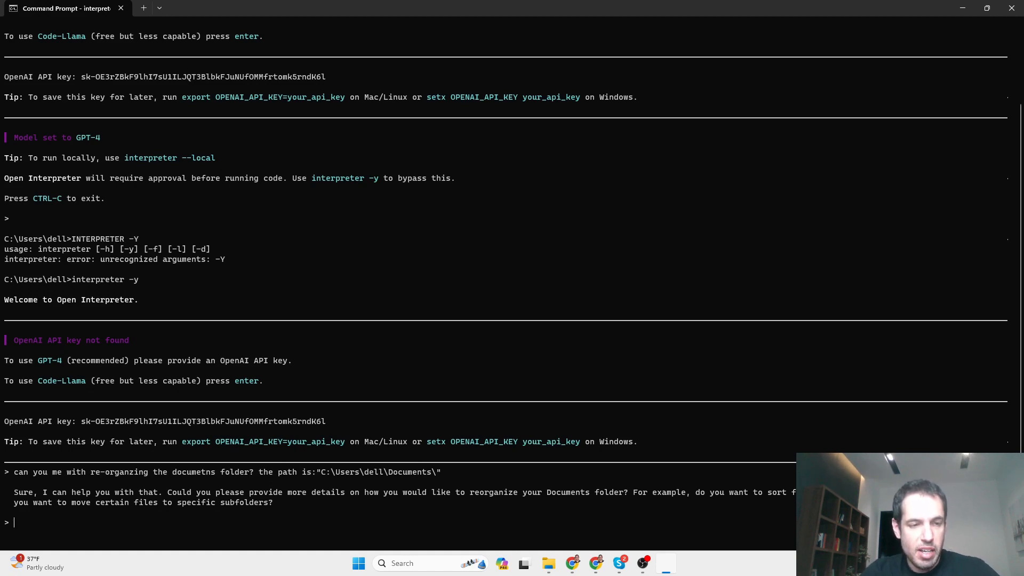
- Request zero files in the main folder, with all files looped through and organized into subfolders
text(I'd like)
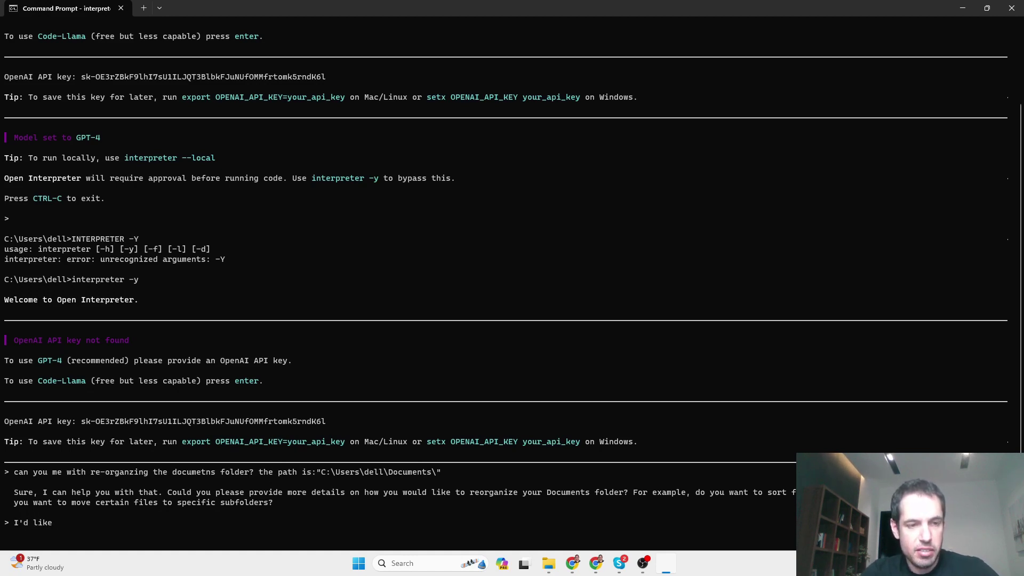
text(to have zero fi)
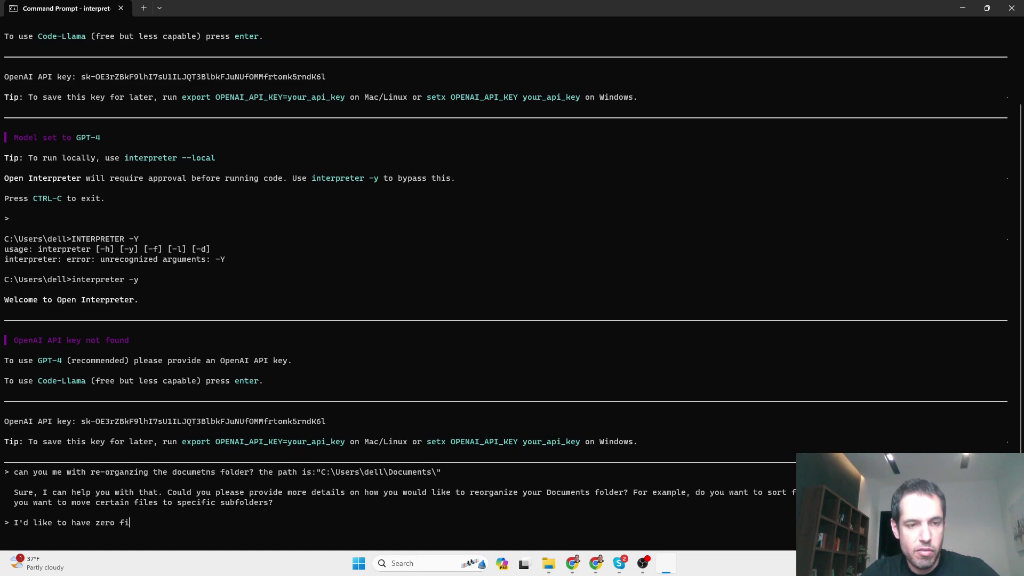
text(les)
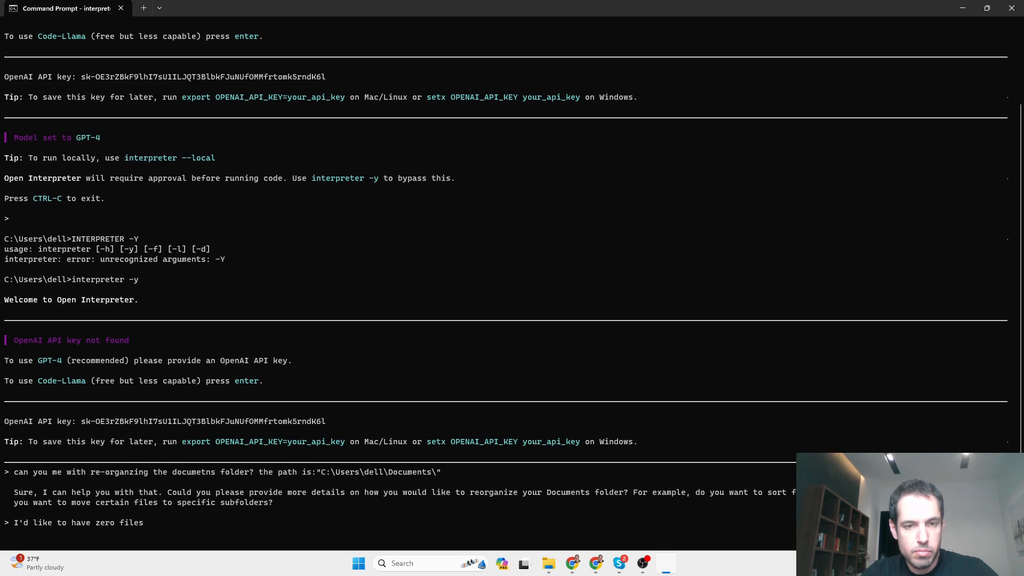
text(in the the m)
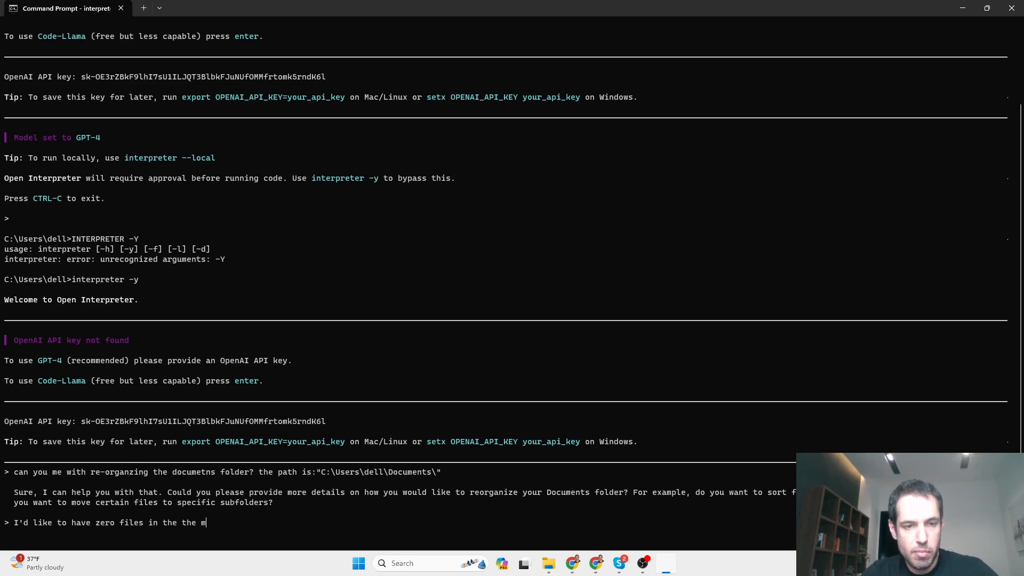
text(ain folder.)
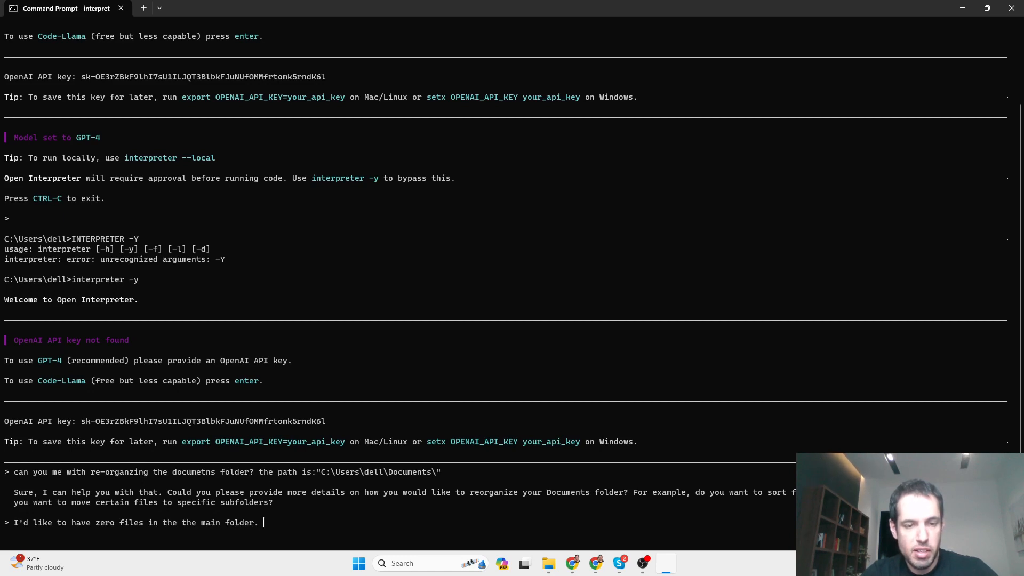
text(Meaning i)
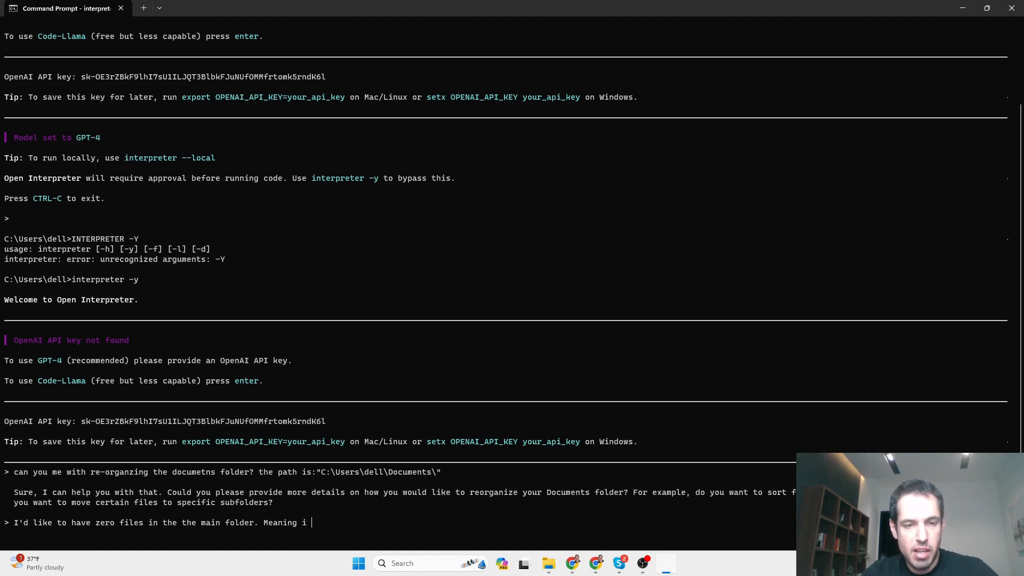
text(would like you t)
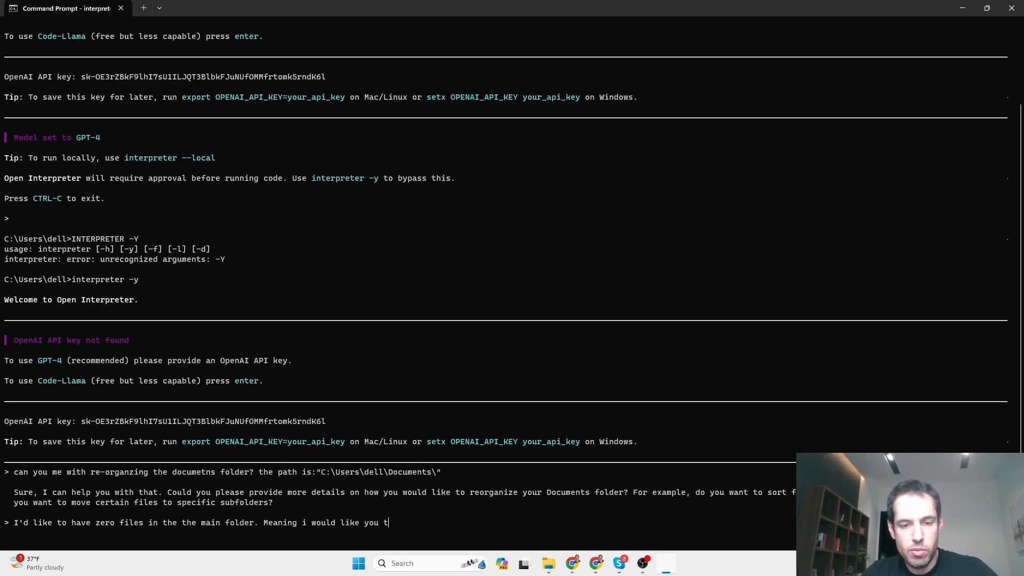
text(o loop th)
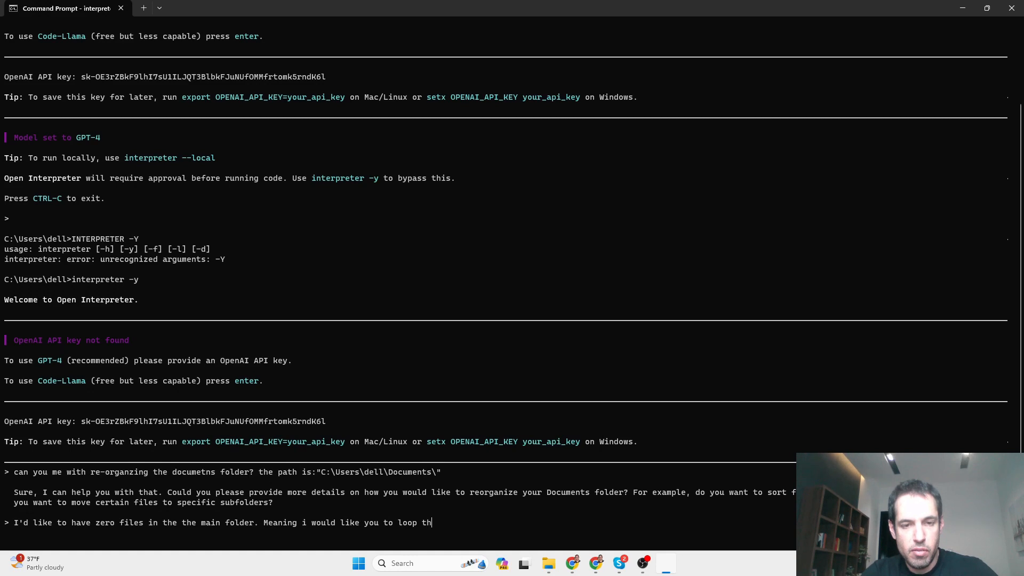
text(rough all)
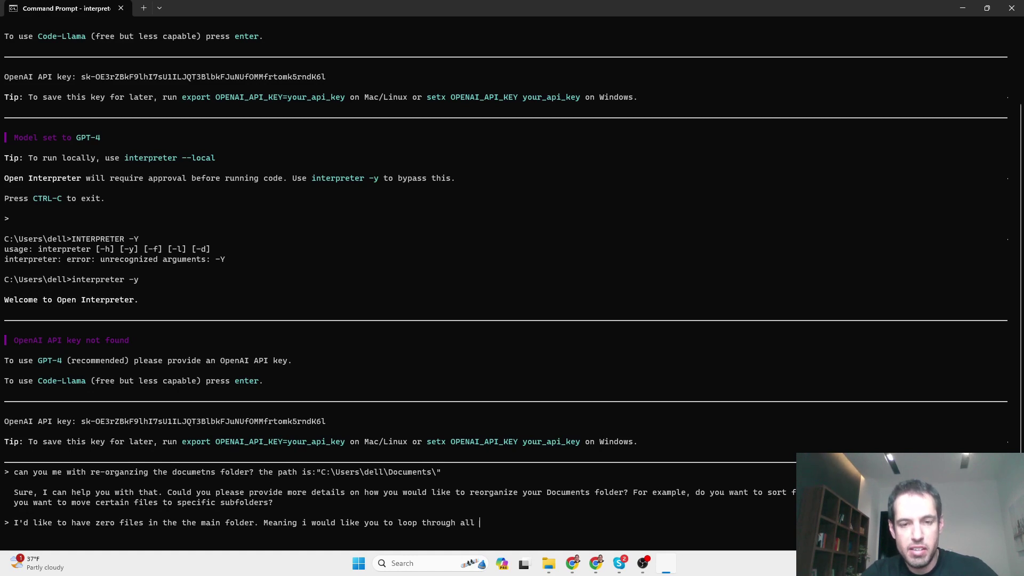
text(files)
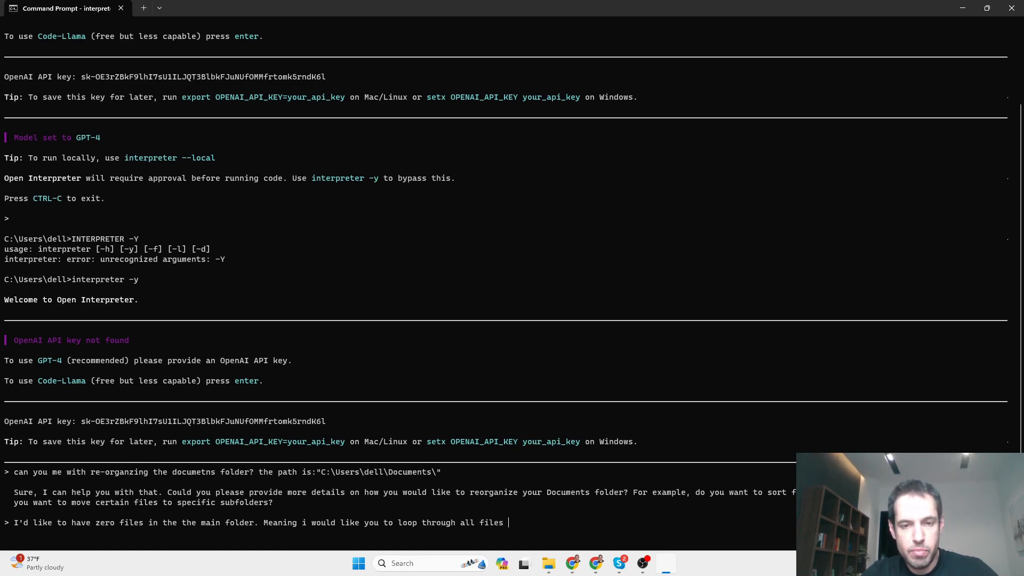
text(and organize in)
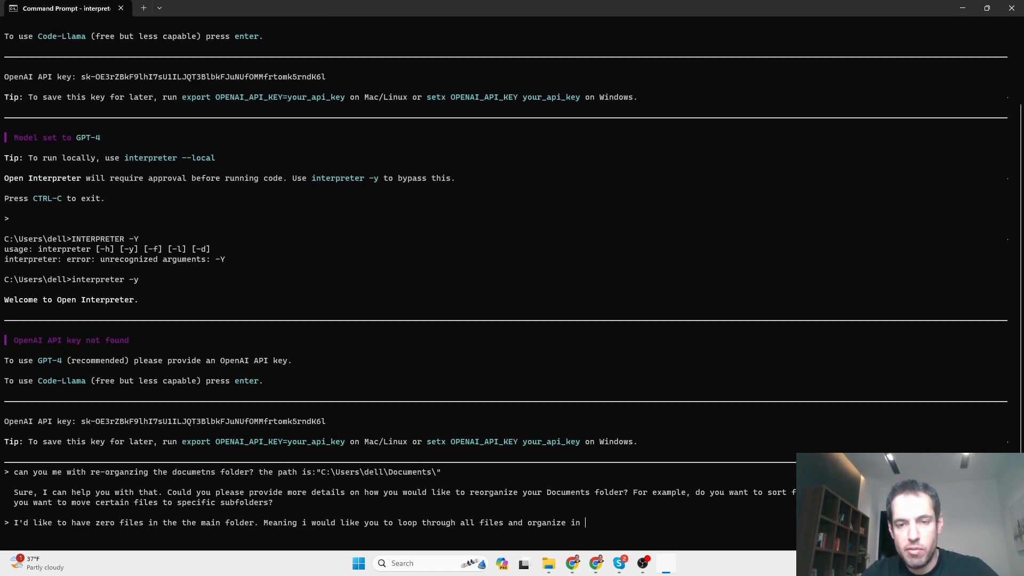
text(sub)
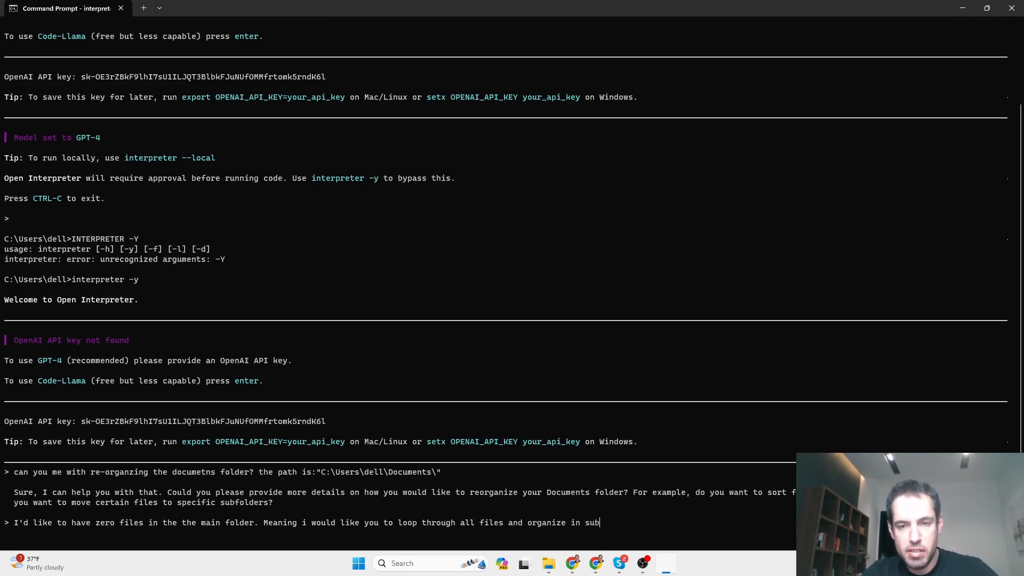
text(folders)
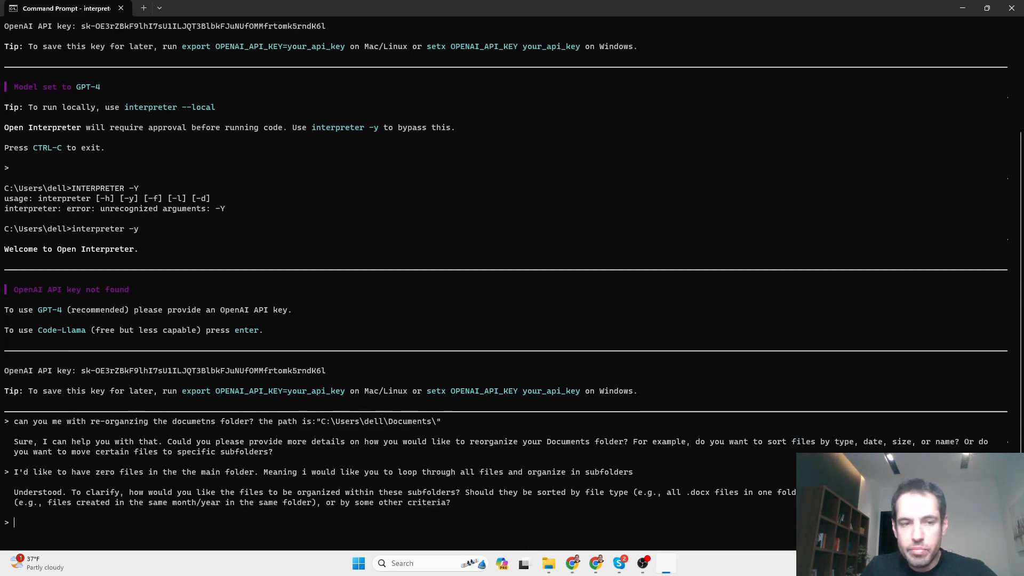
mouse_move(369, 526)
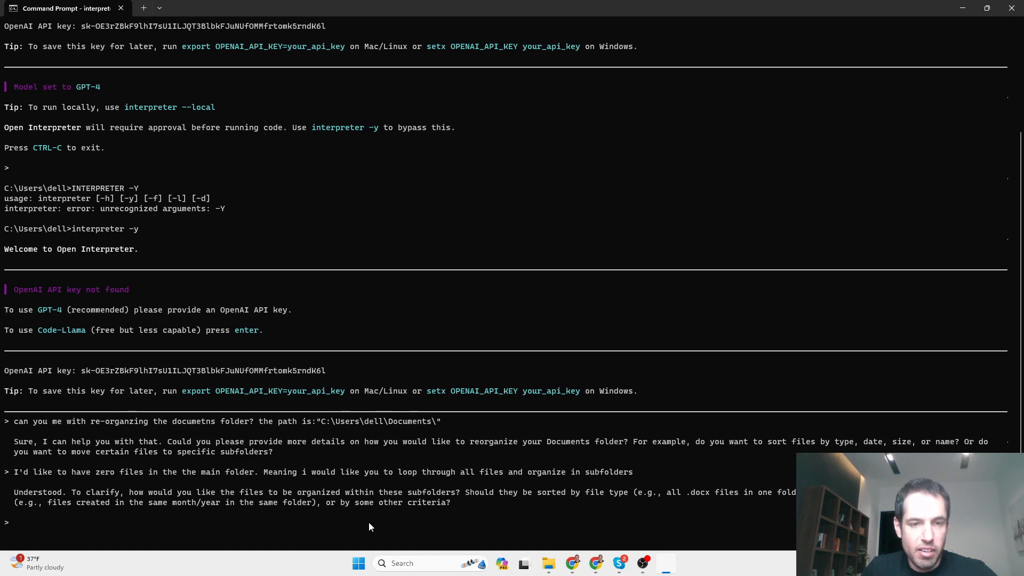
mouse_move(357, 527)
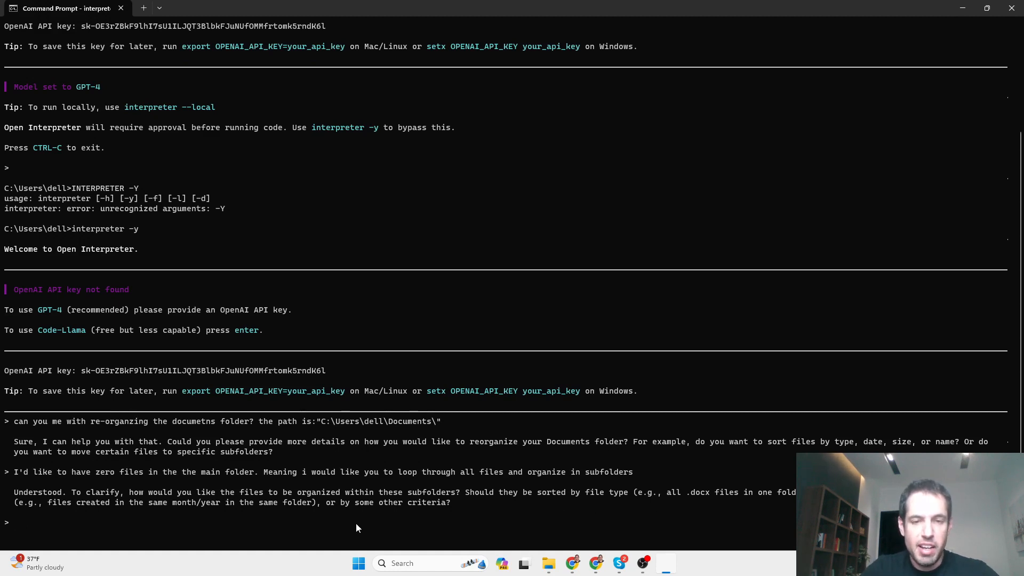
- Answer 'Lets go with file types' and let the assistant list every Documents file
text(Lets)
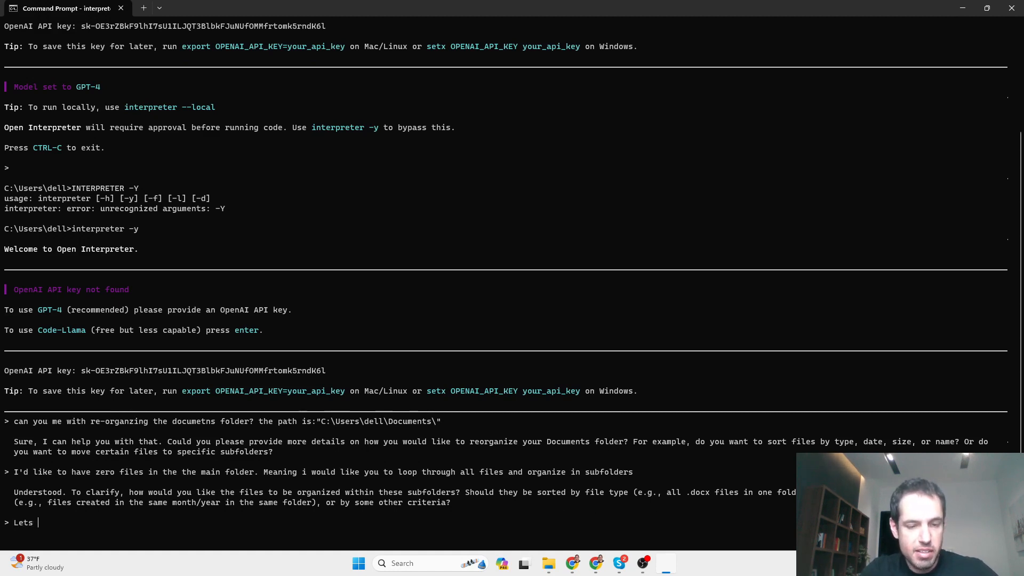
text(go with fie)
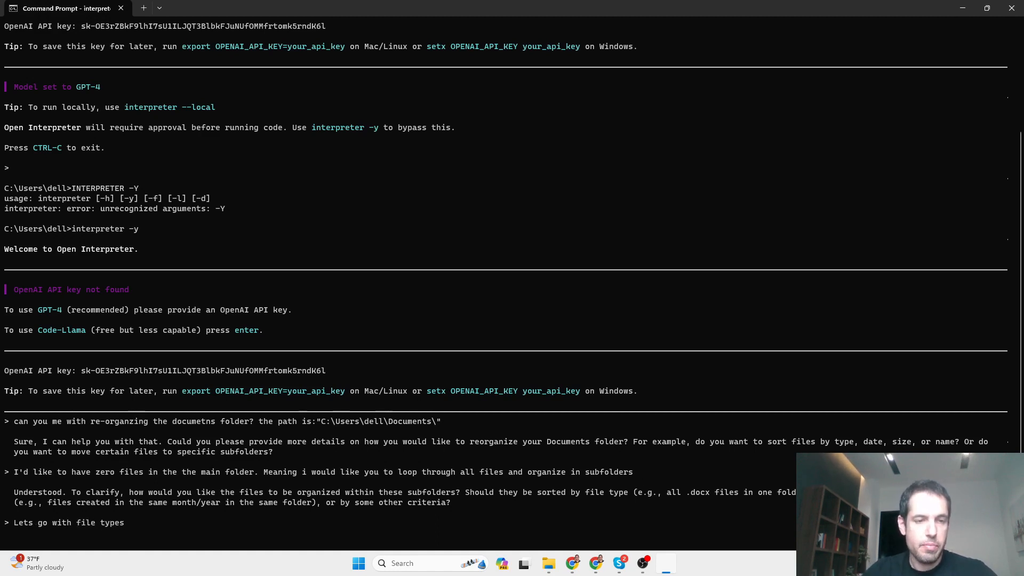
scroll(down, 3)
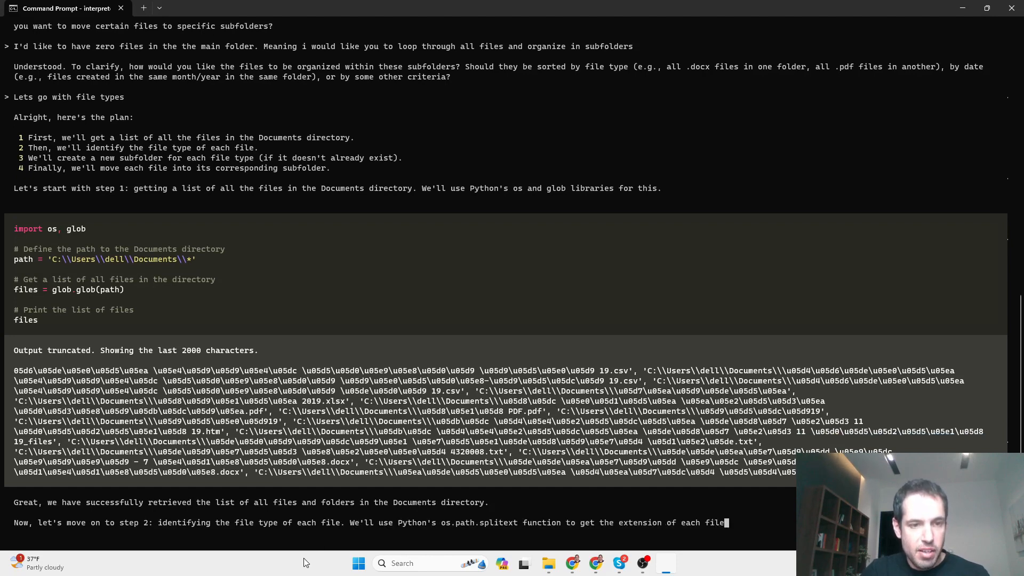
- Scroll through the generated code that groups Documents files into file_dict by extension
scroll(down, 3)
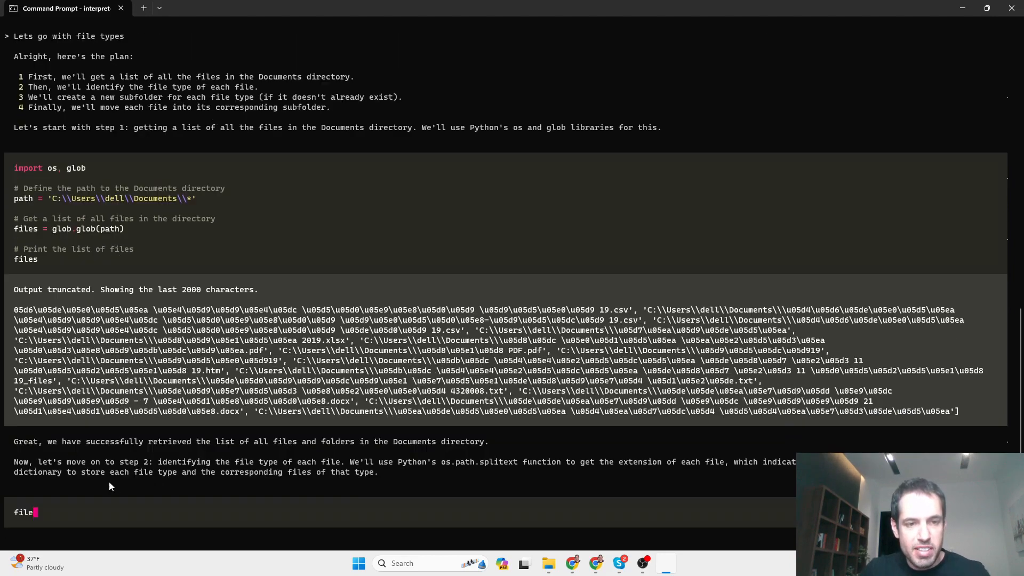
scroll(down, 3)
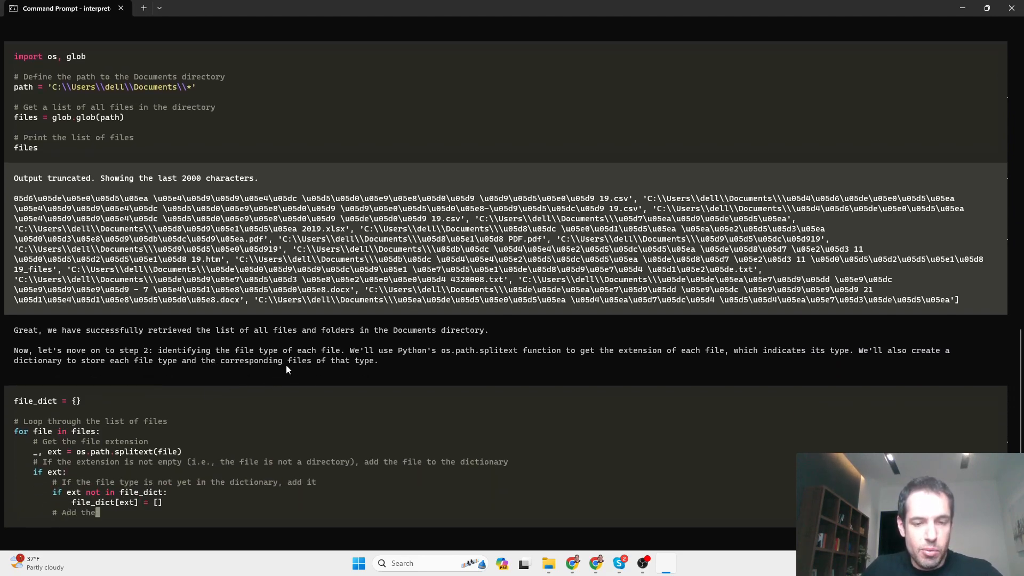
scroll(down, 3)
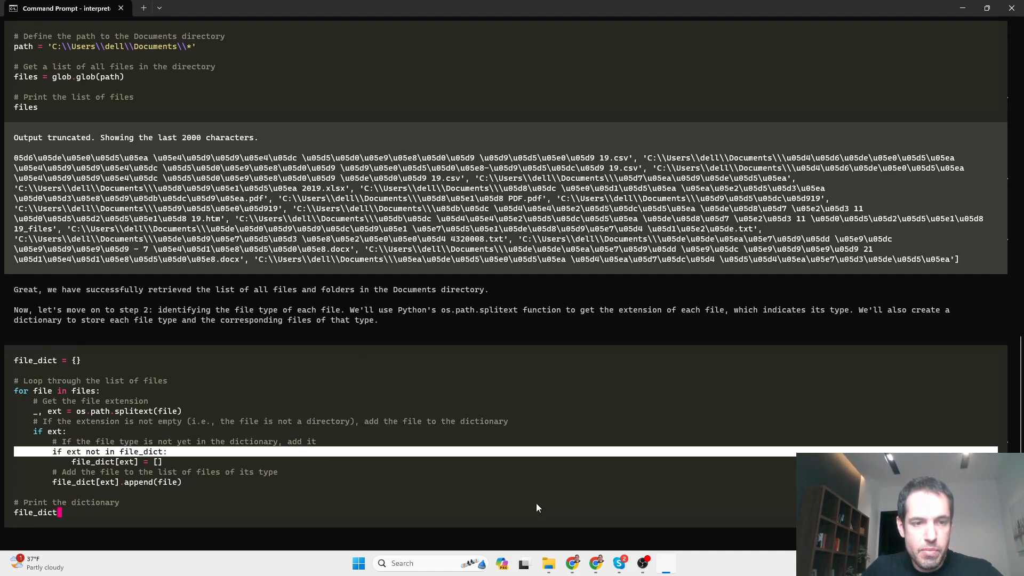
mouse_move(549, 563)
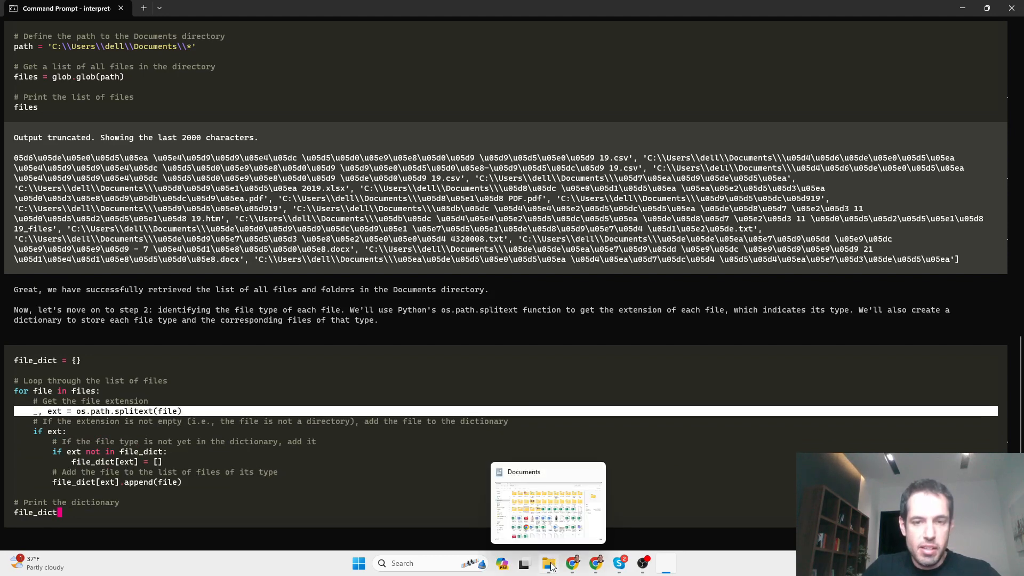
click(547, 503)
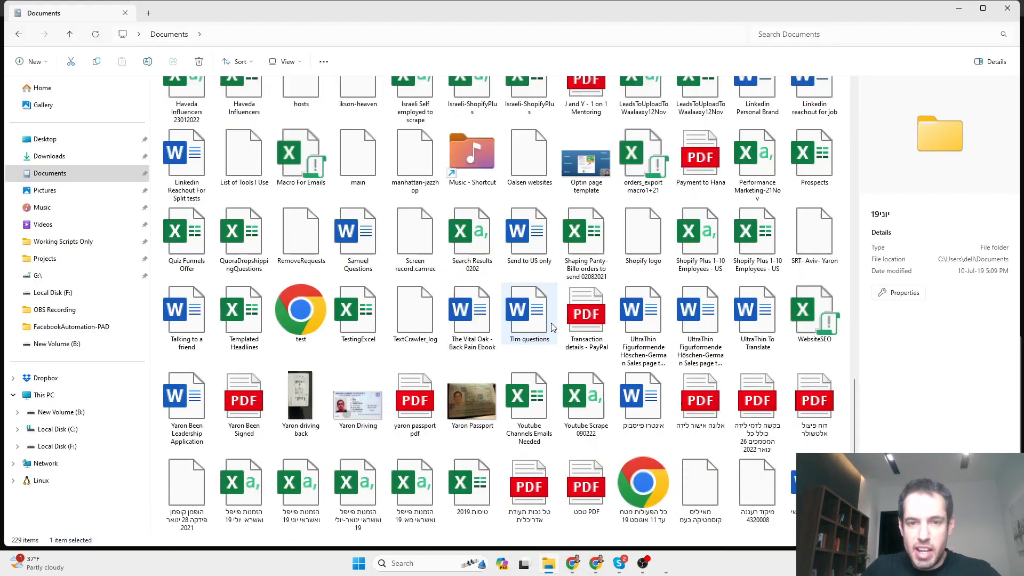
scroll(down, 3)
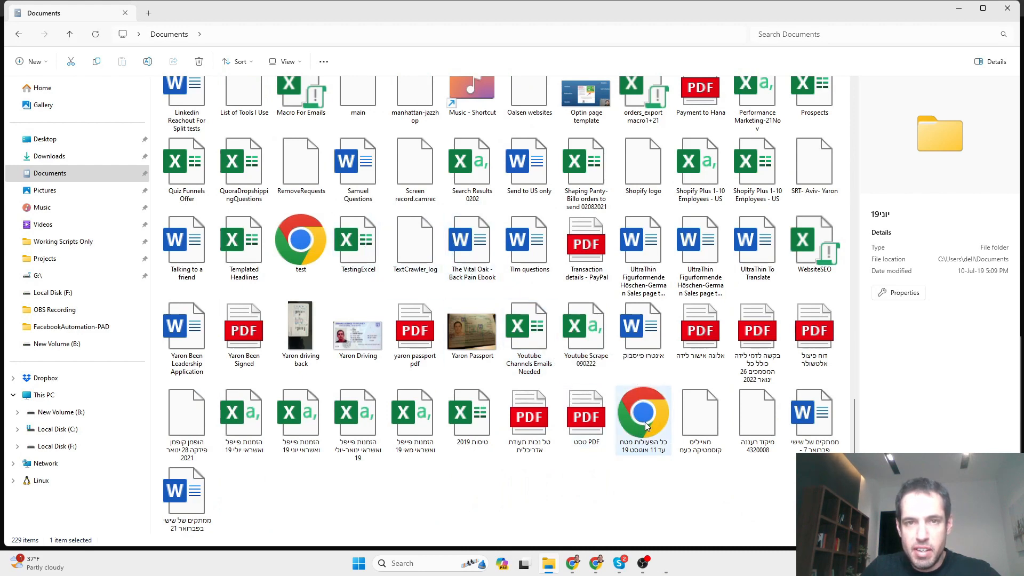
scroll(up, 3)
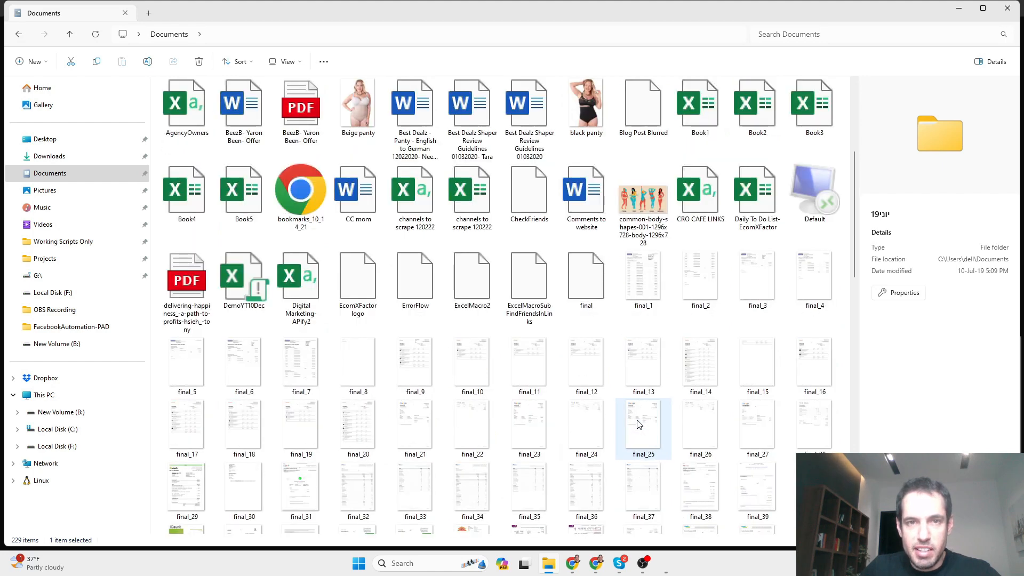
scroll(up, 3)
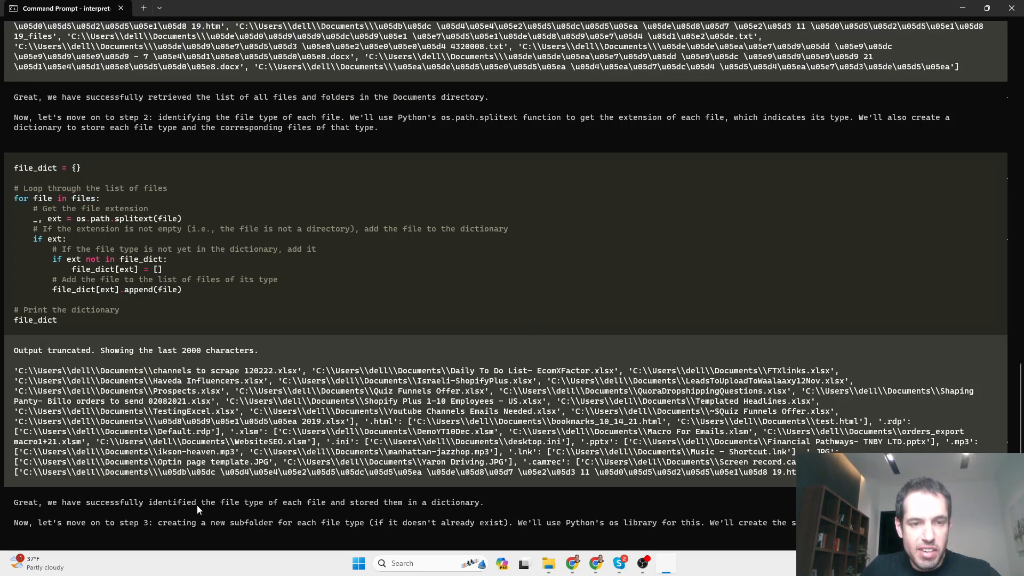
- Run the os.makedirs loop creating one Documents subfolder per extension, such as txt, pdf and xlsx
scroll(down, 3)
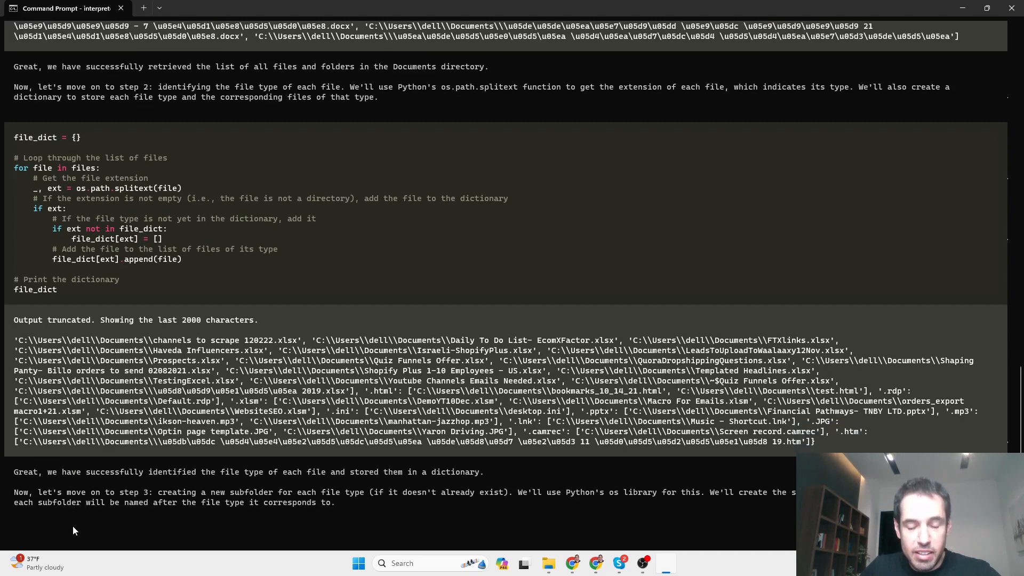
text(for ext)
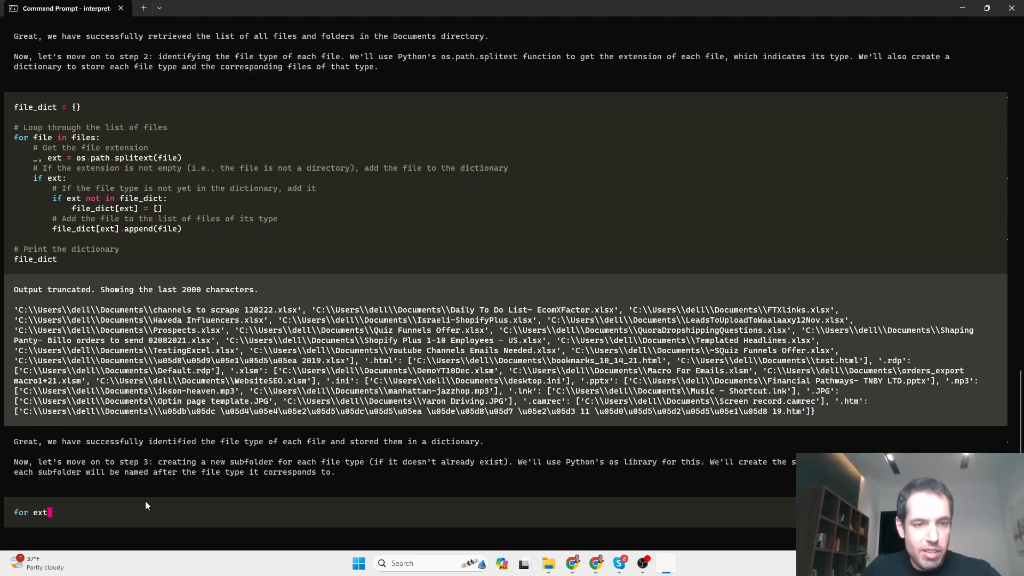
text(in file_dict.keys():)
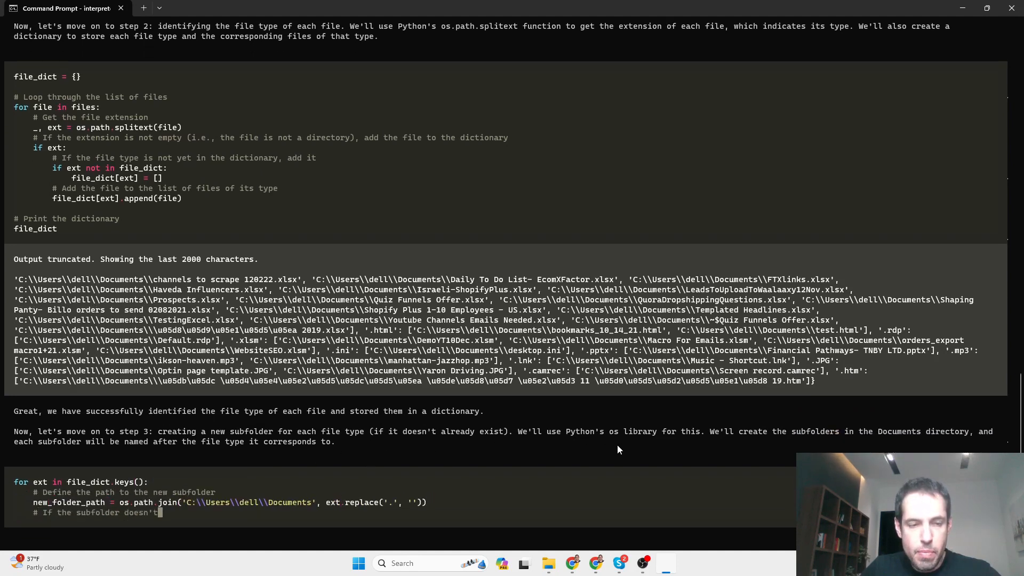
text(already exist, create it)
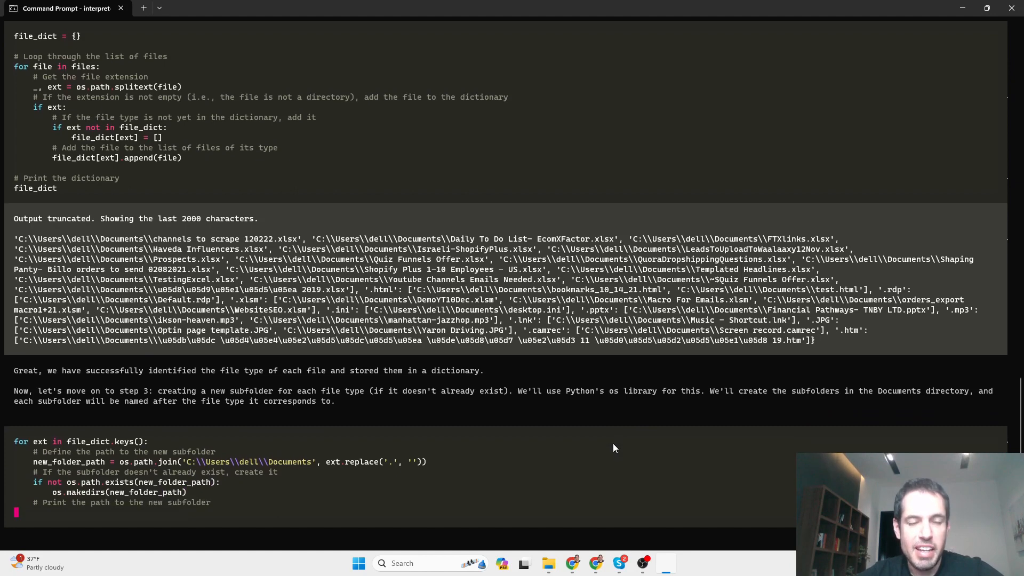
key(Return)
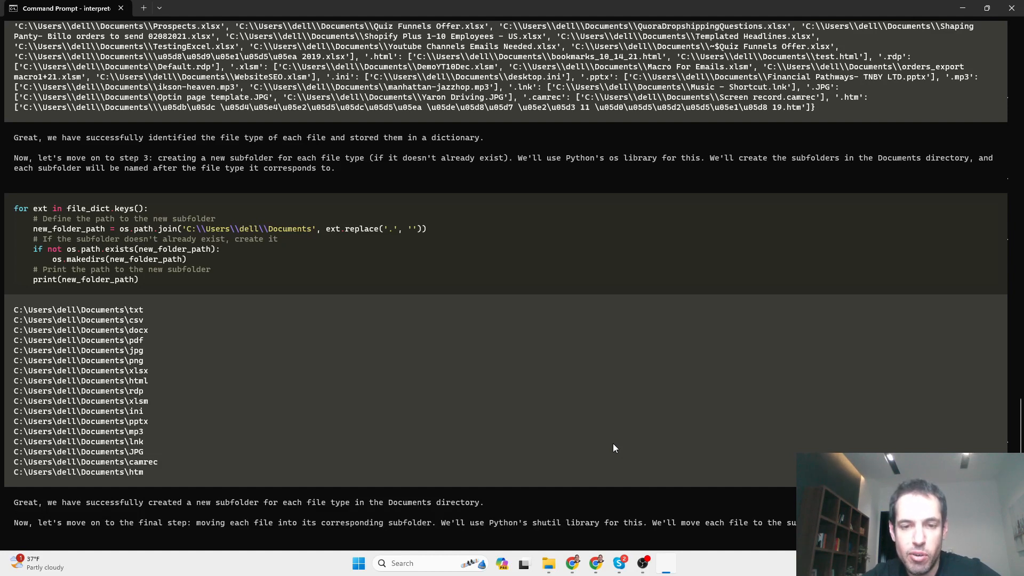
- Run the shutil.move loop over file_dict and review each file's new subfolder path
scroll(down, 3)
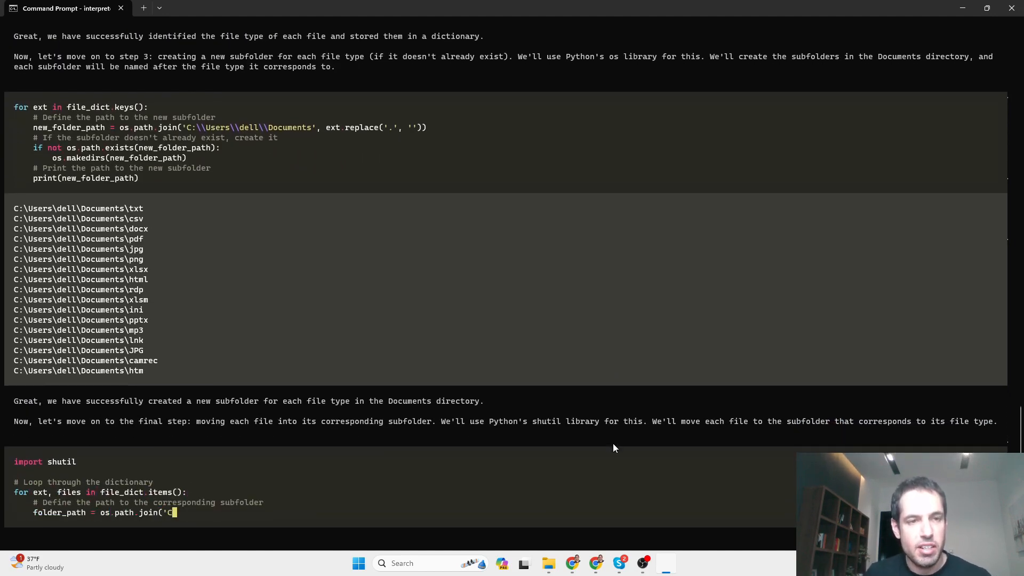
text(:\\Users\\dell\\Documents', ext.replace('.', '')))
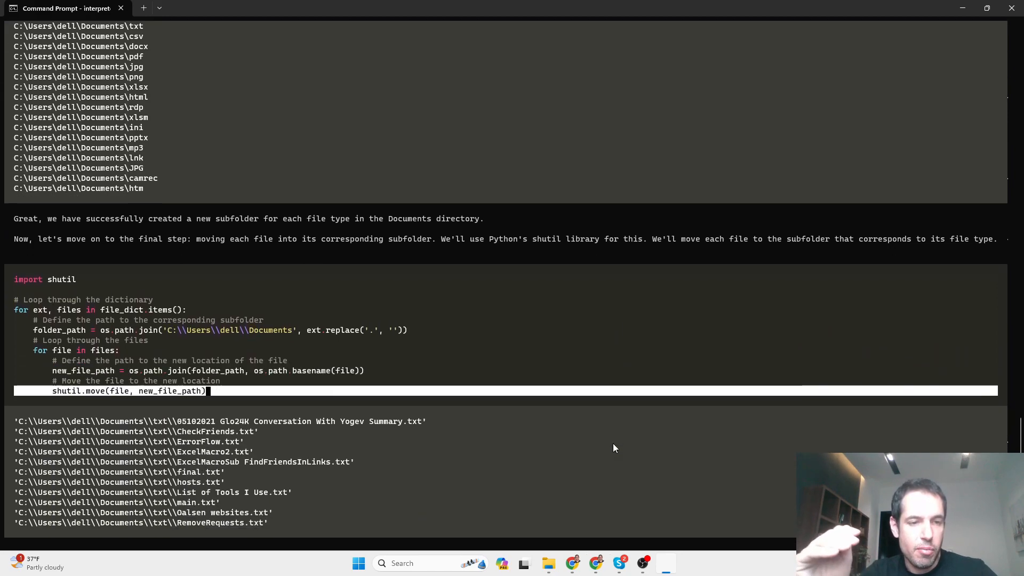
scroll(down, 3)
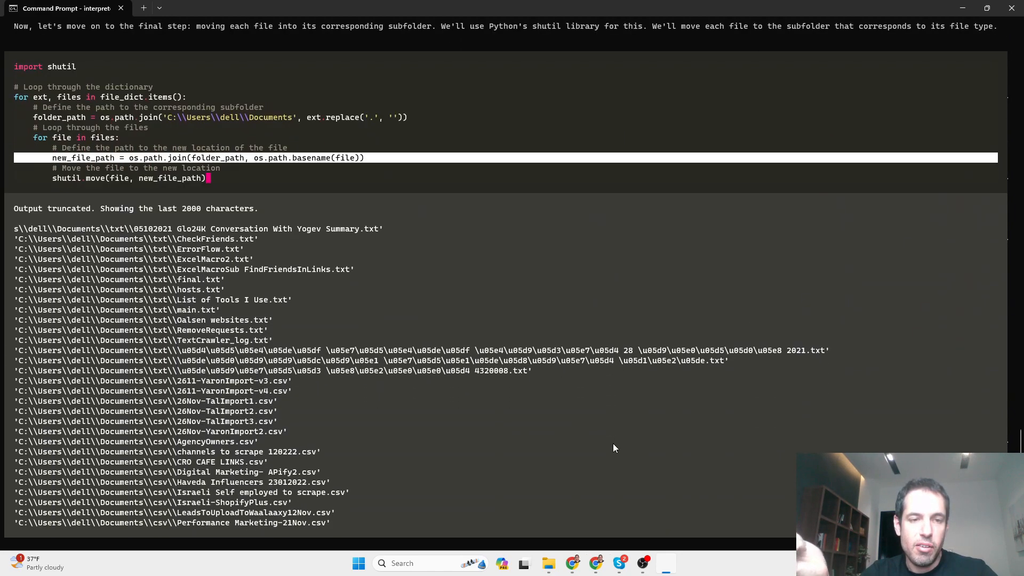
scroll(down, 3)
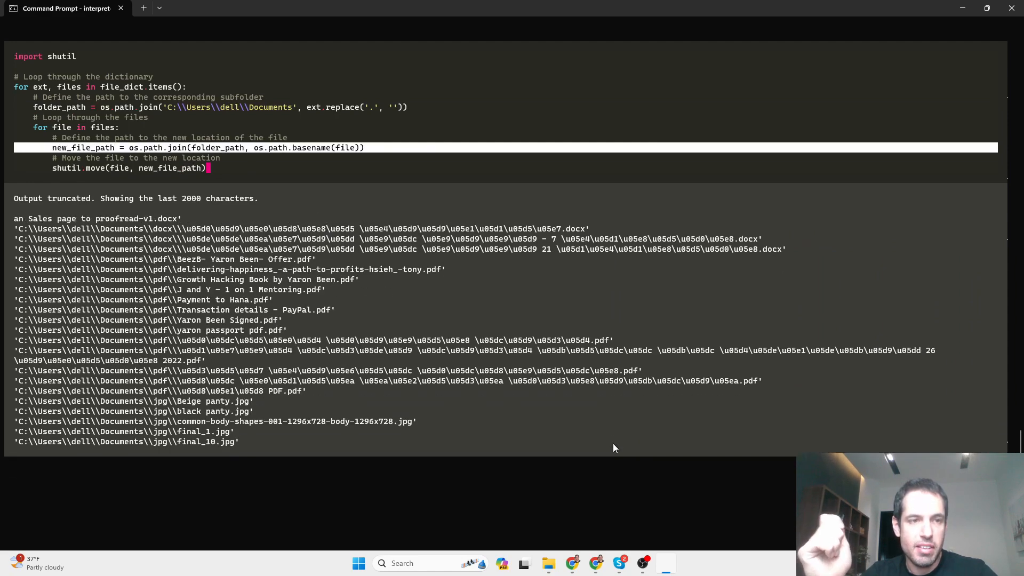
scroll(down, 3)
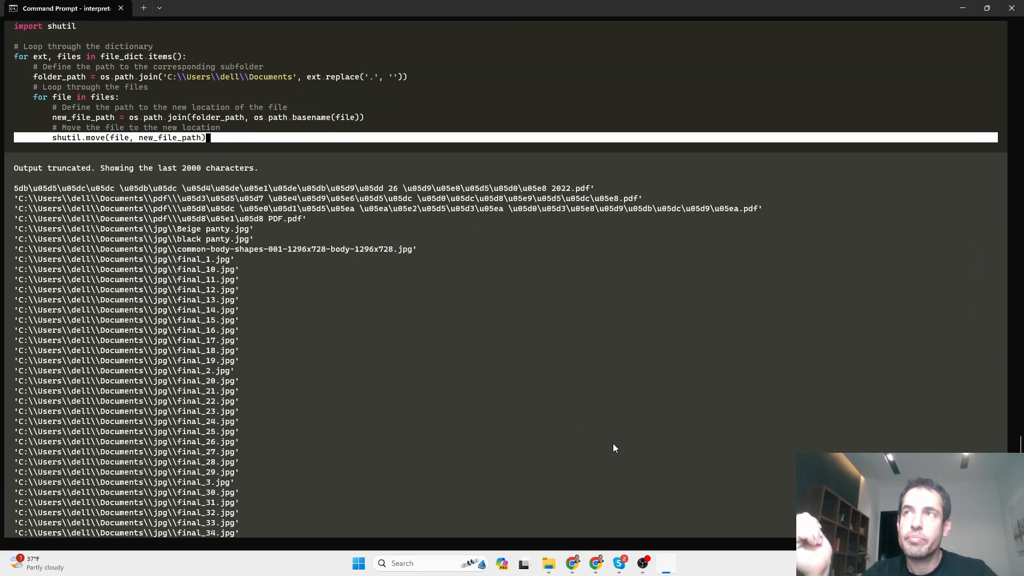
scroll(down, 3)
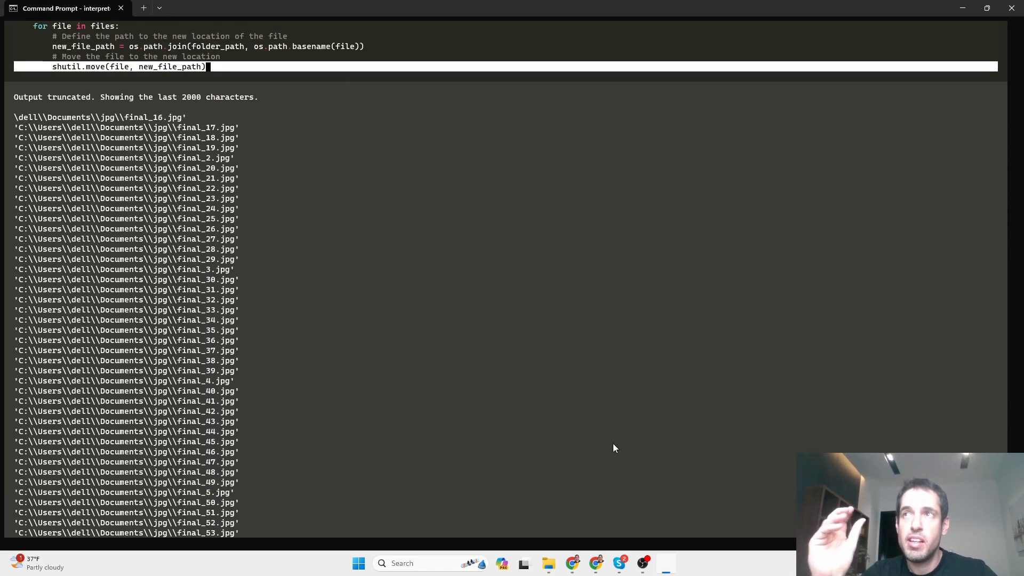
scroll(down, 3)
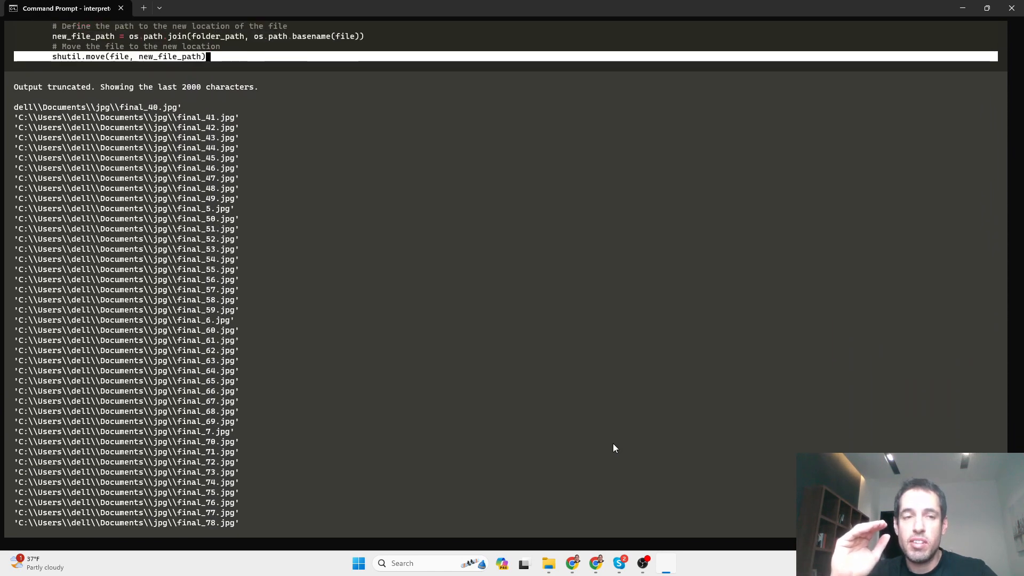
scroll(down, 3)
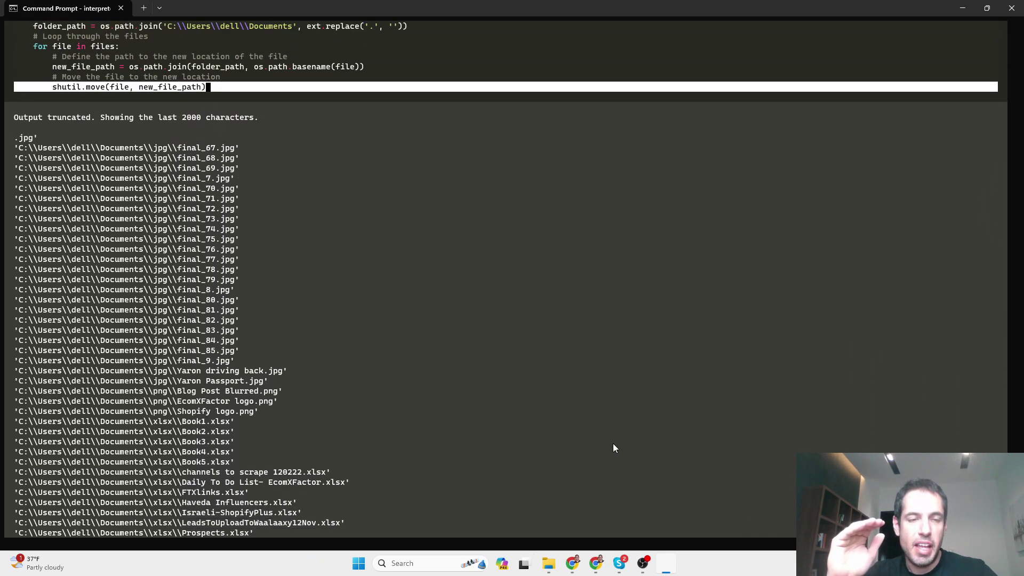
scroll(up, 3)
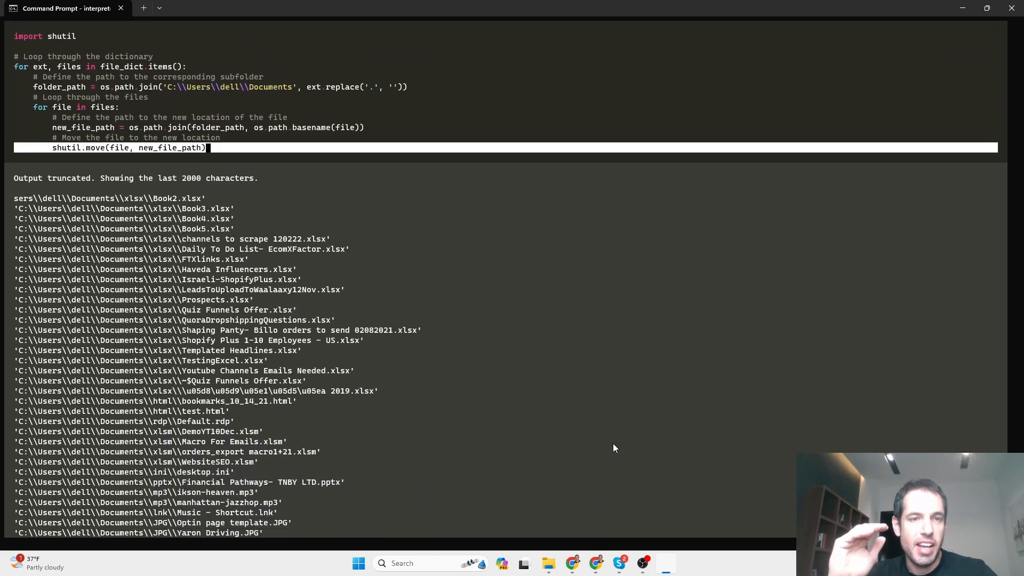
scroll(down, 3)
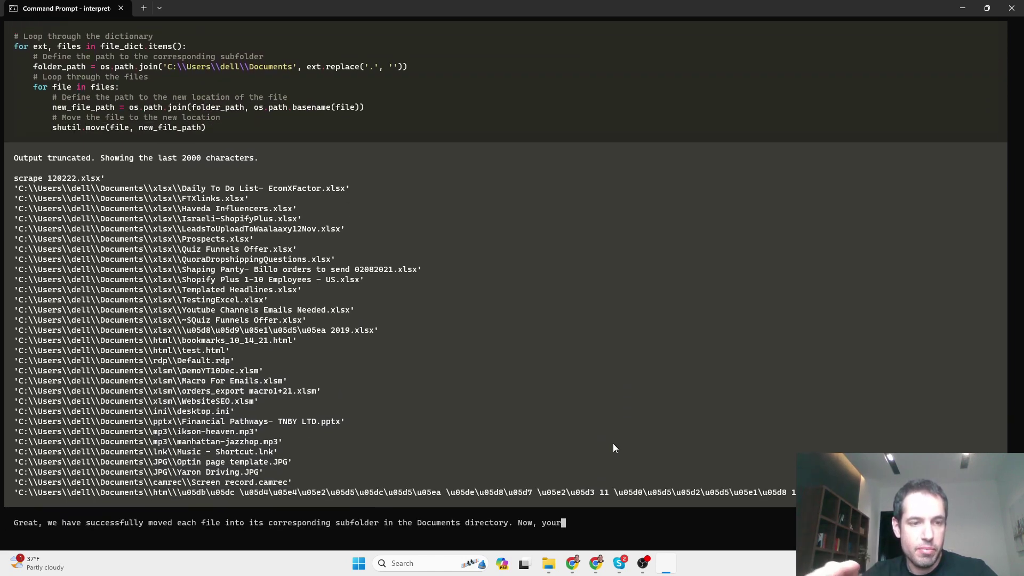
scroll(down, 3)
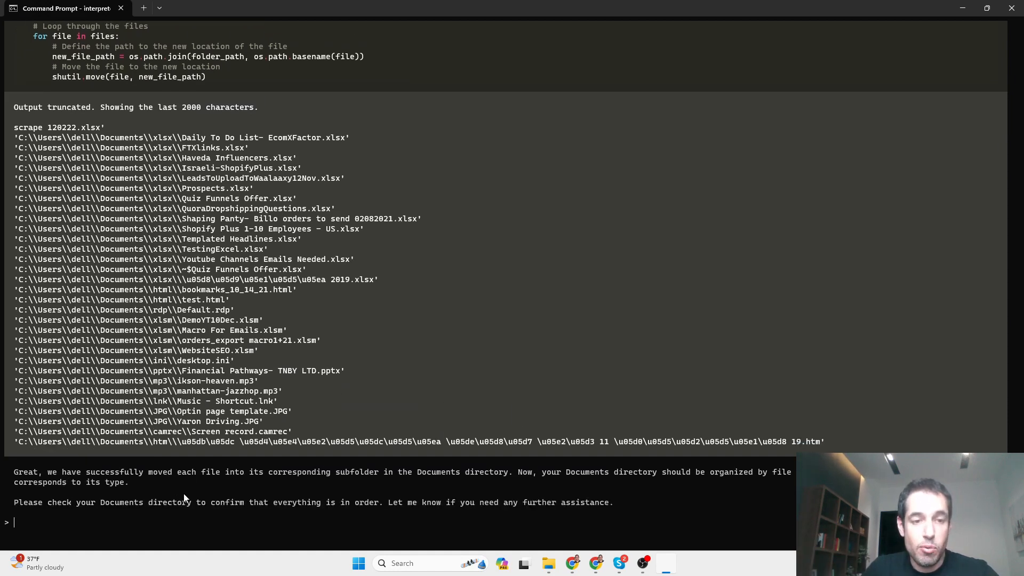
mouse_move(430, 472)
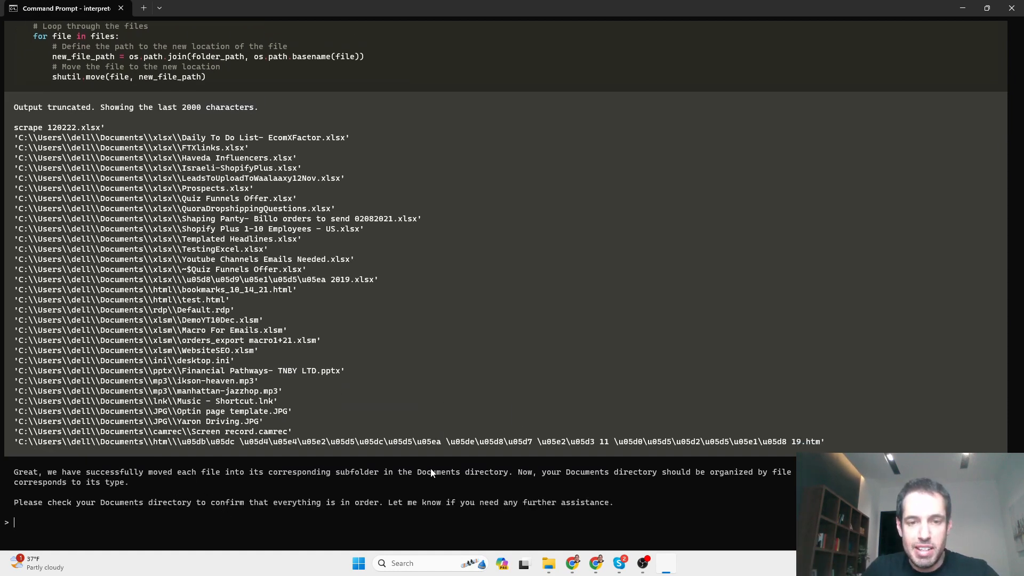
mouse_move(532, 489)
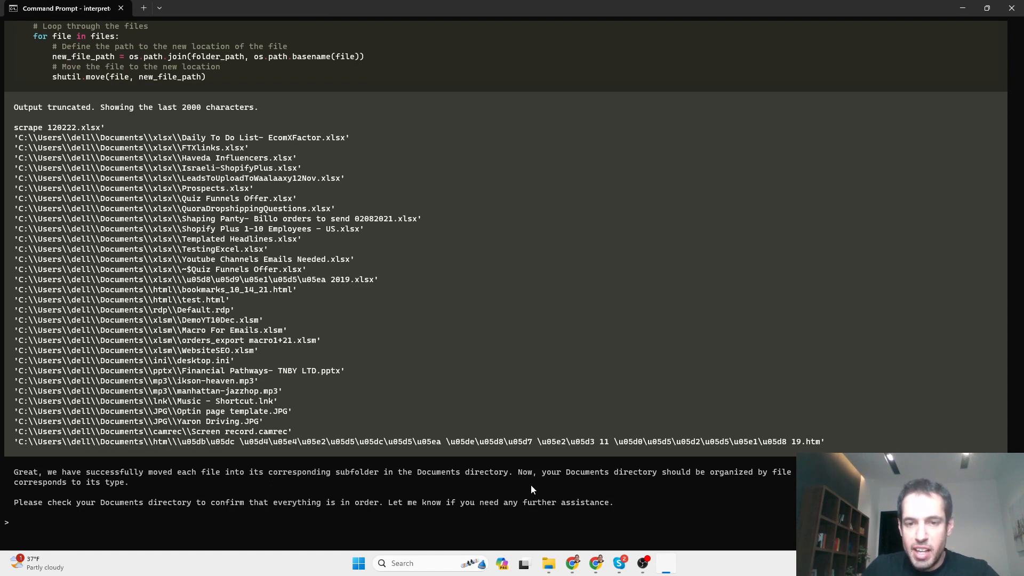
mouse_move(788, 474)
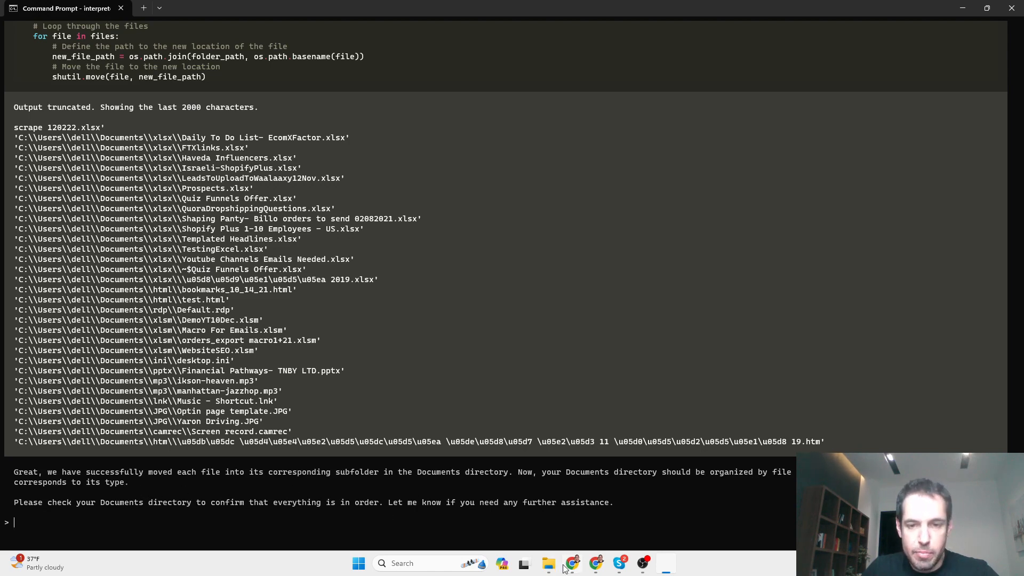
- Open Documents in File Explorer, showing csv, docx, jpg, pdf and xlsx subfolders
click(547, 563)
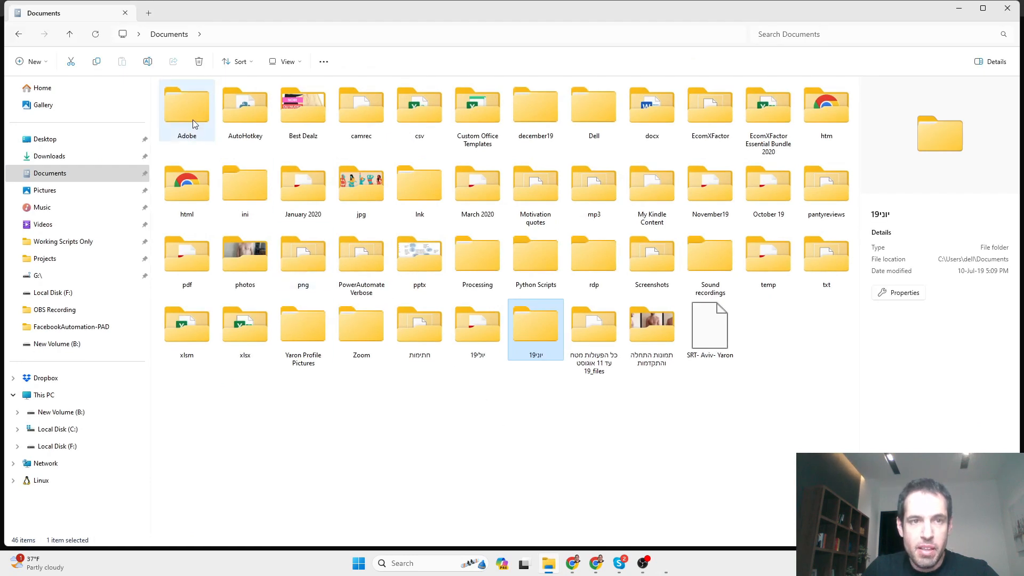
mouse_move(187, 108)
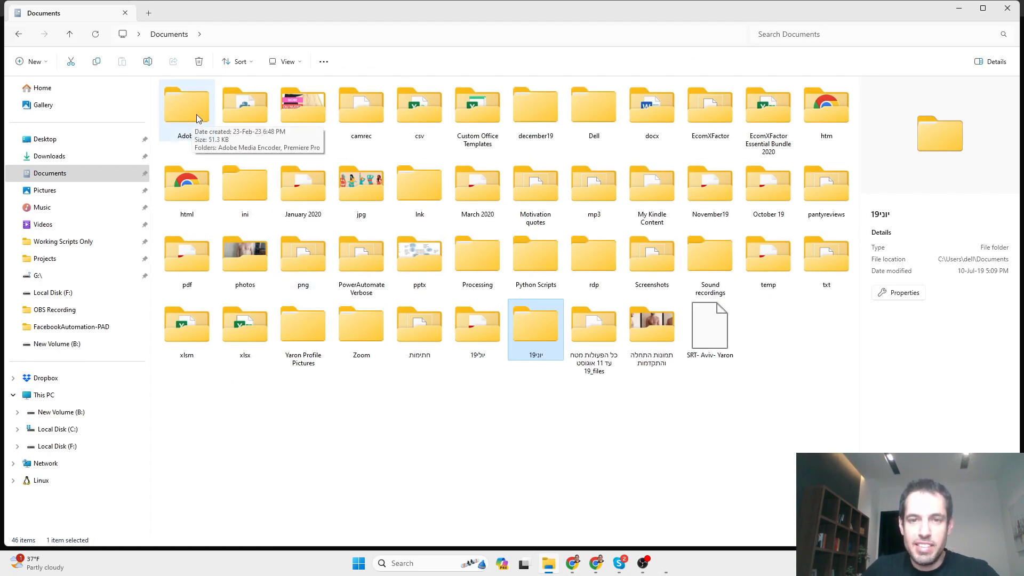
mouse_move(360, 104)
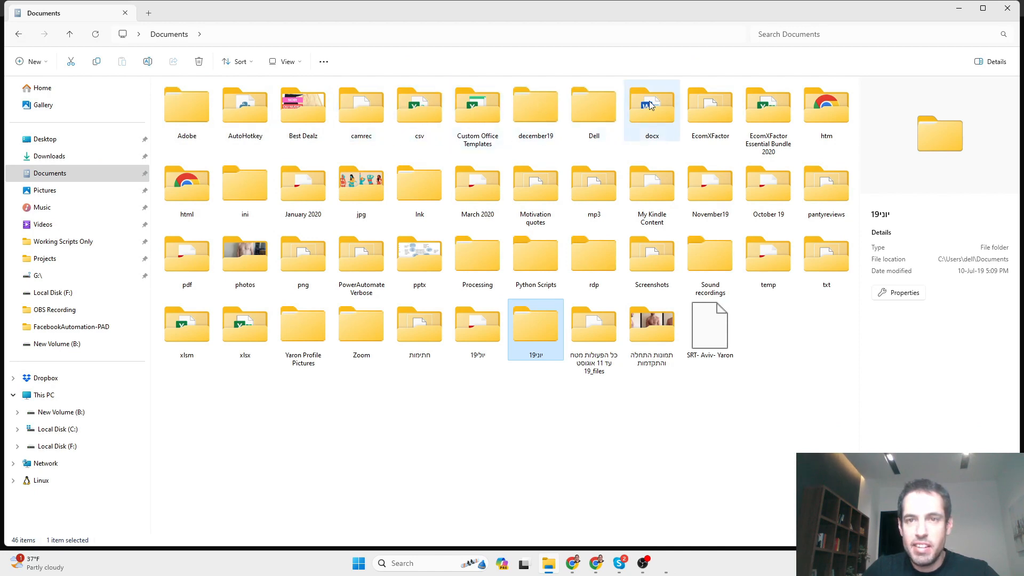
mouse_move(419, 183)
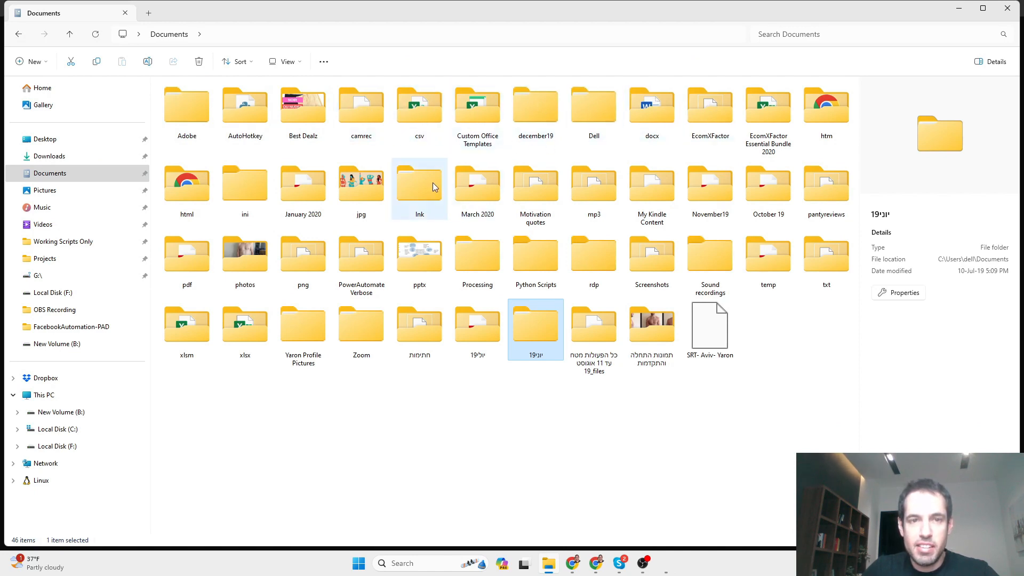
mouse_move(593, 183)
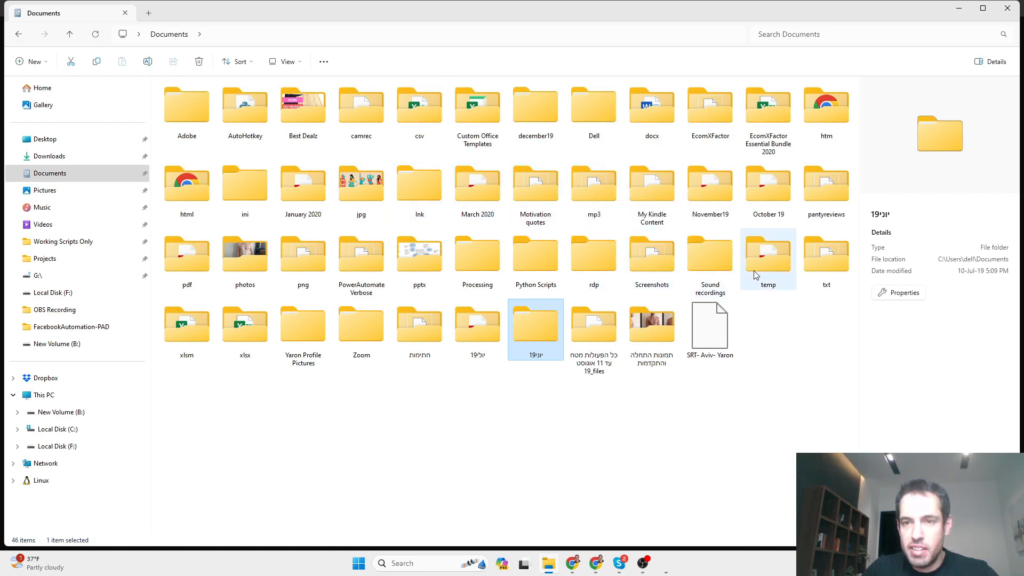
mouse_move(346, 320)
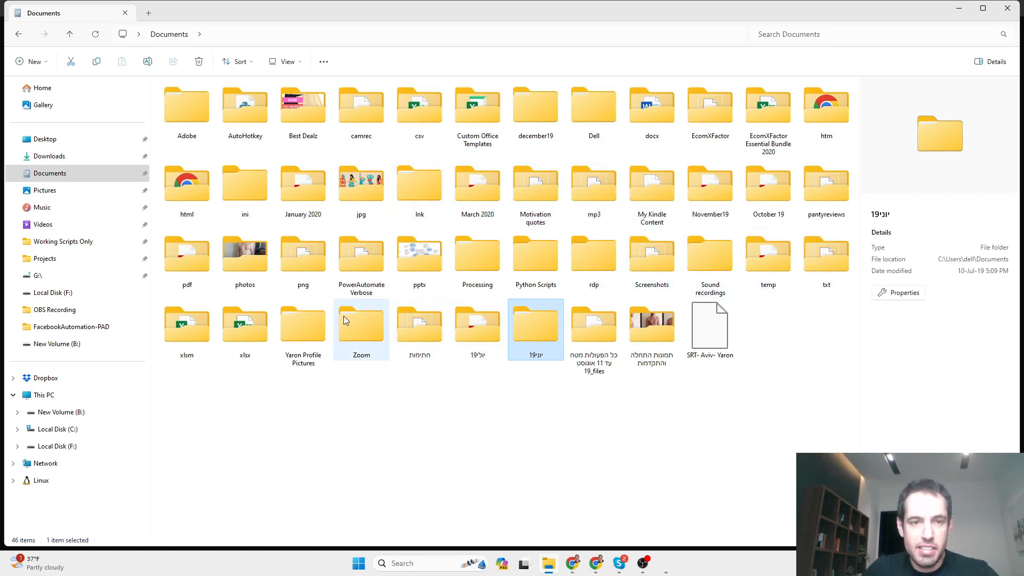
mouse_move(244, 325)
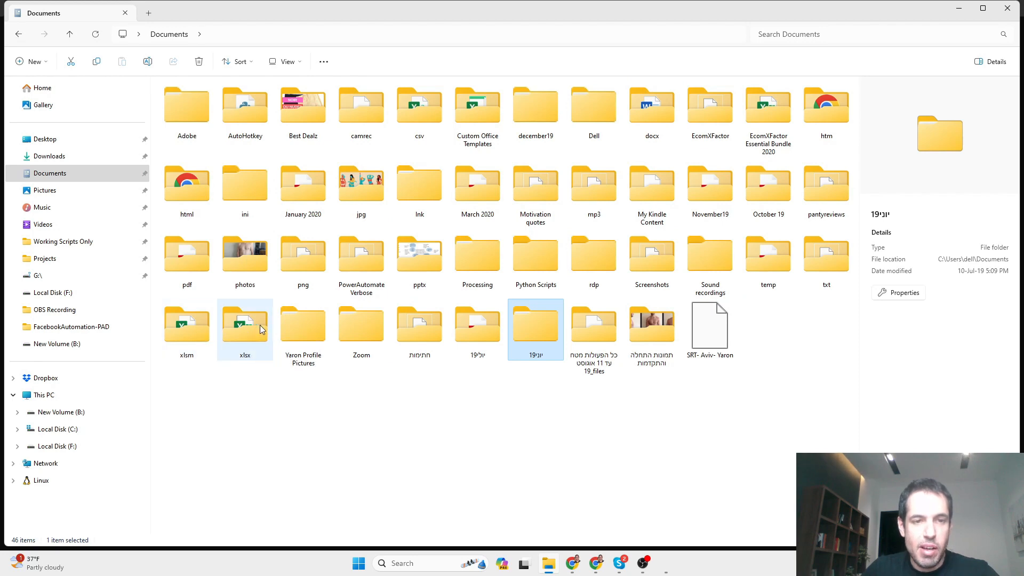
mouse_move(412, 287)
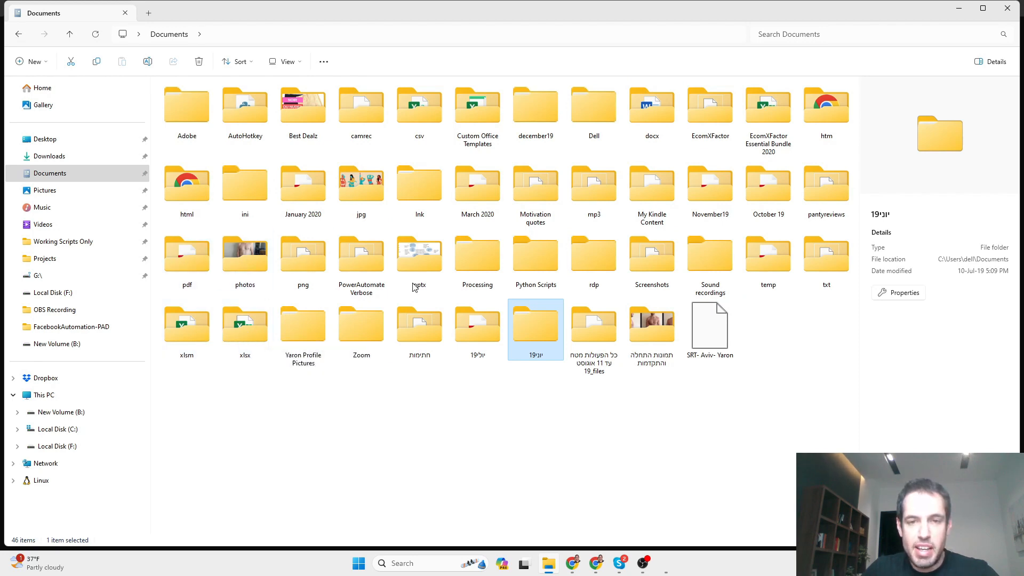
mouse_move(642, 563)
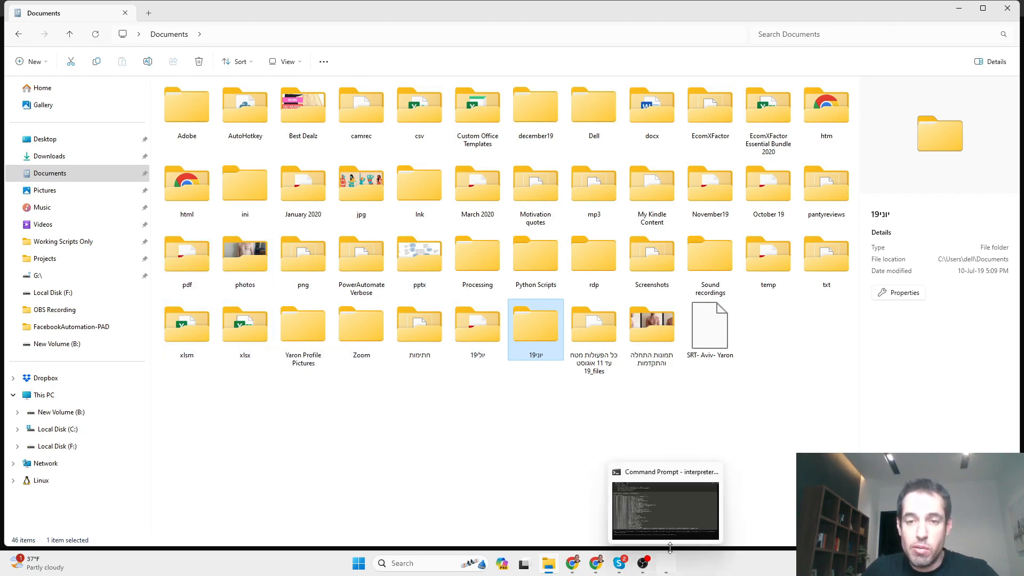
- Tell Open Interpreter 'that was amazing', exit the session, and bring back the Documents folder
click(664, 509)
text(that was ama)
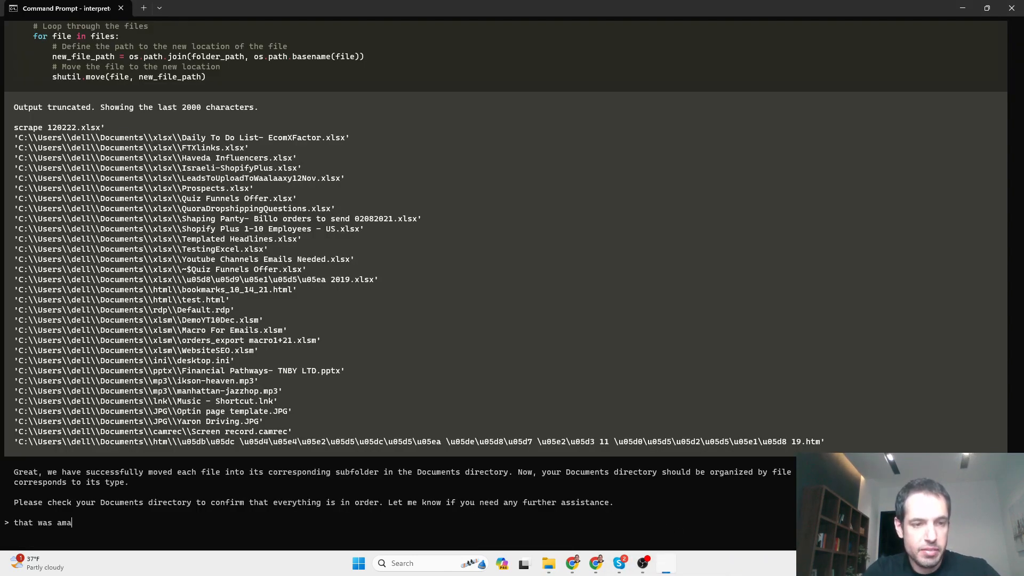
text(zing)
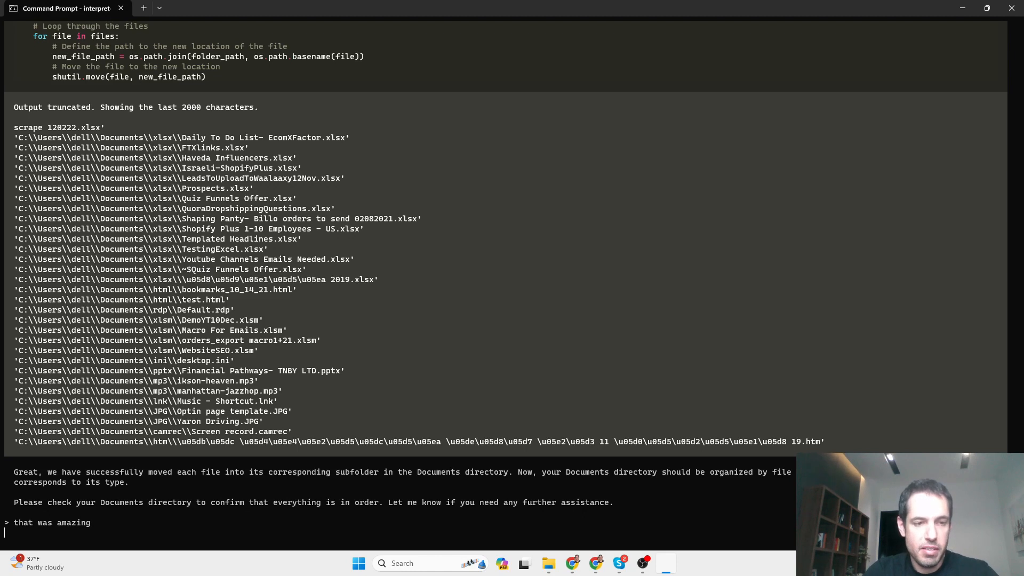
key(Return)
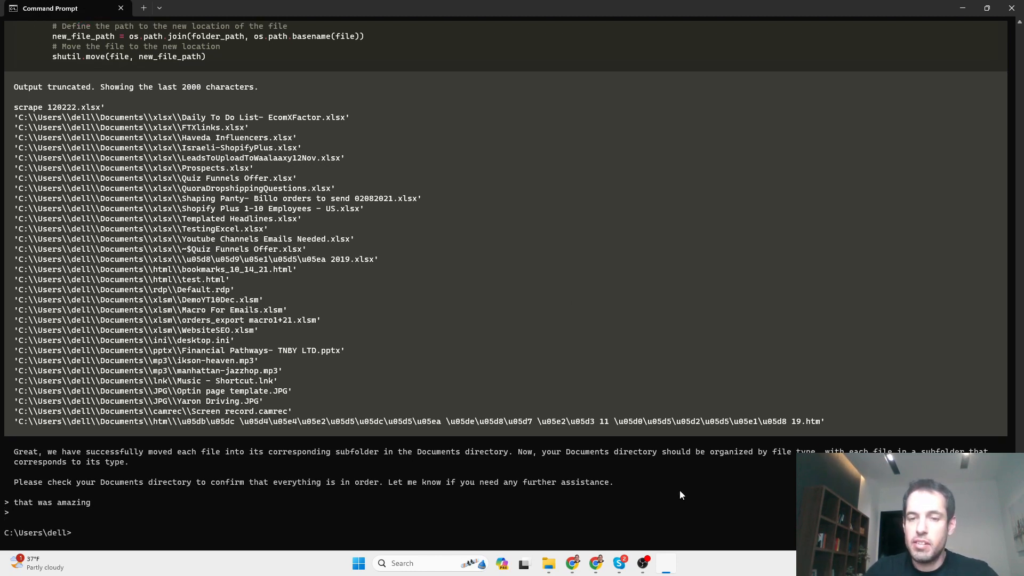
mouse_move(547, 563)
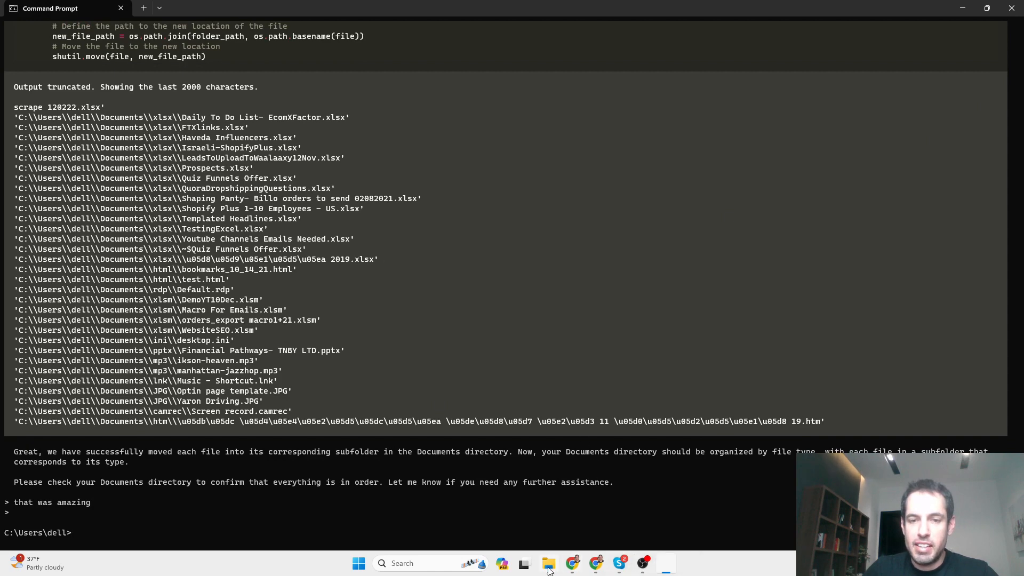
click(548, 562)
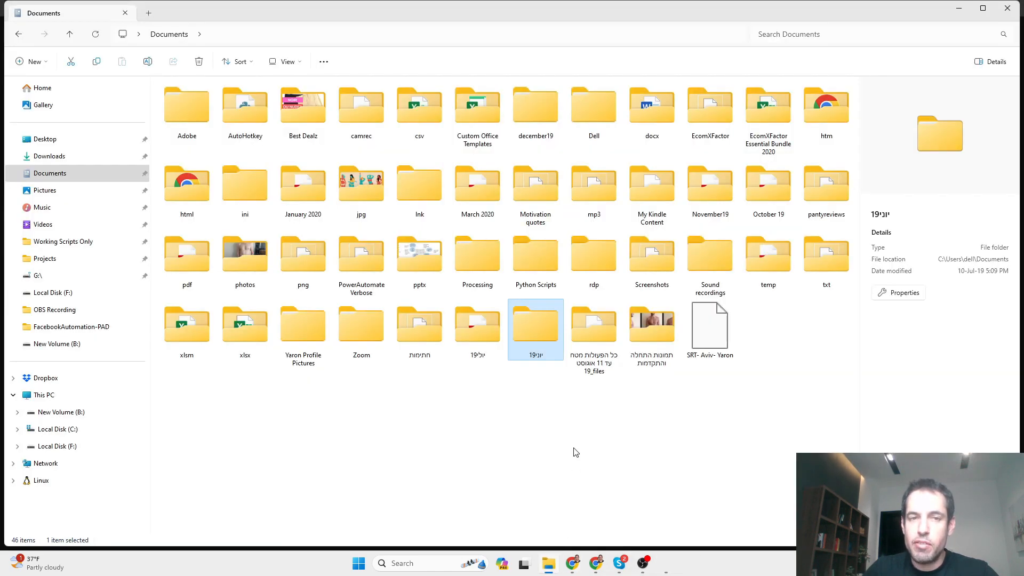